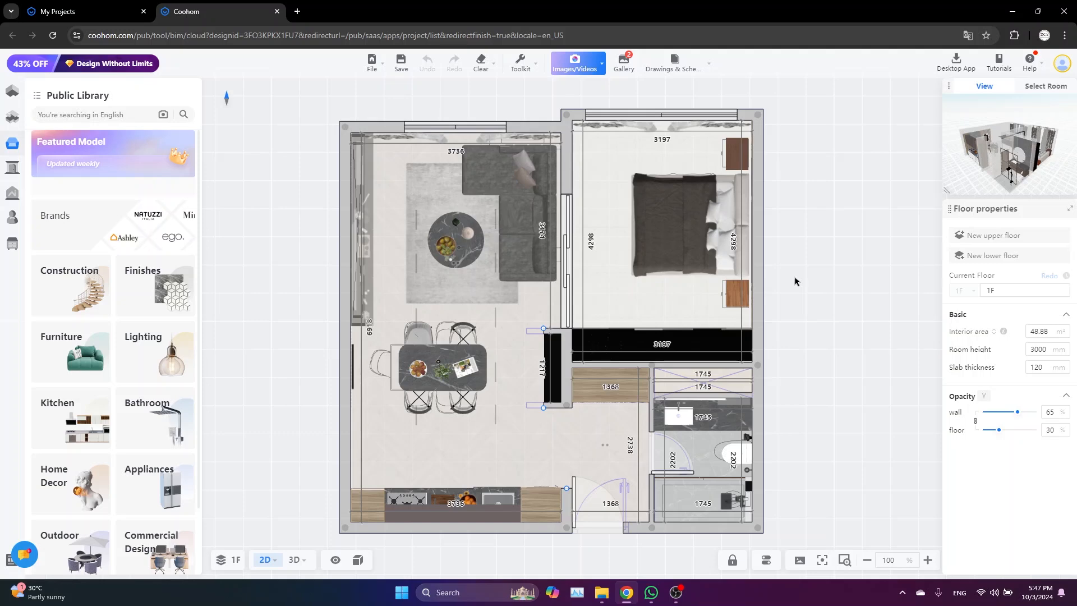
mouse_move(562, 136)
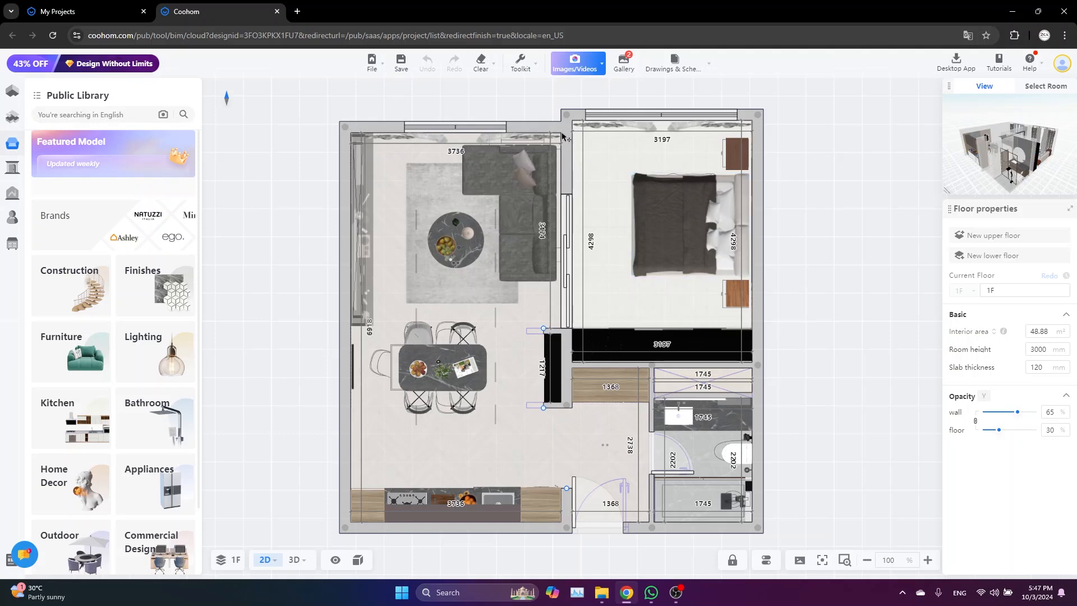
Step: Enter the Images/Videos workspace, choose Video, and start editing the camera path
left_click(576, 61)
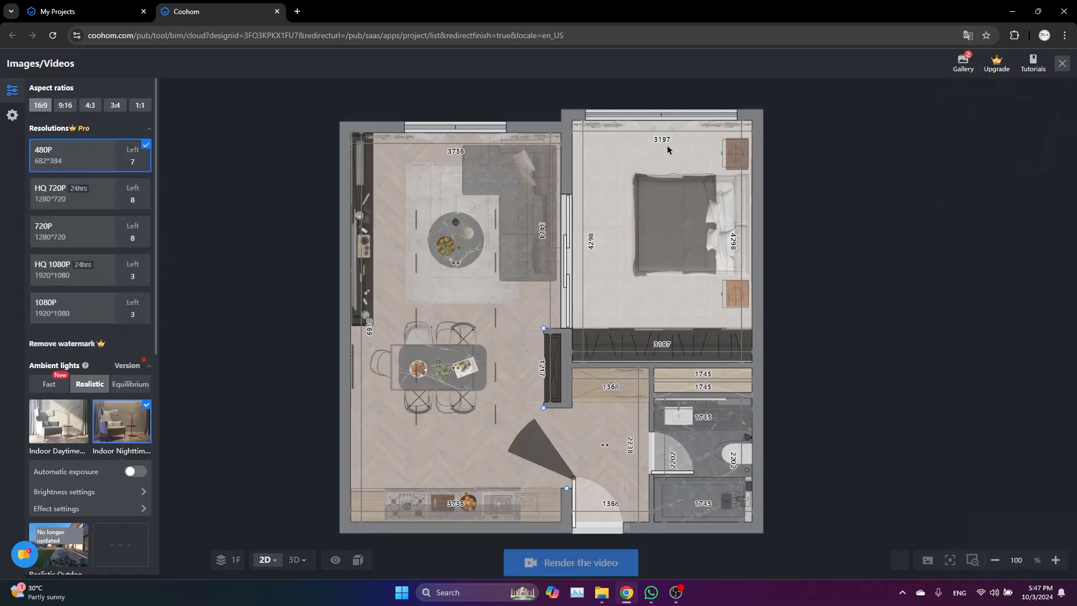
left_click(595, 63)
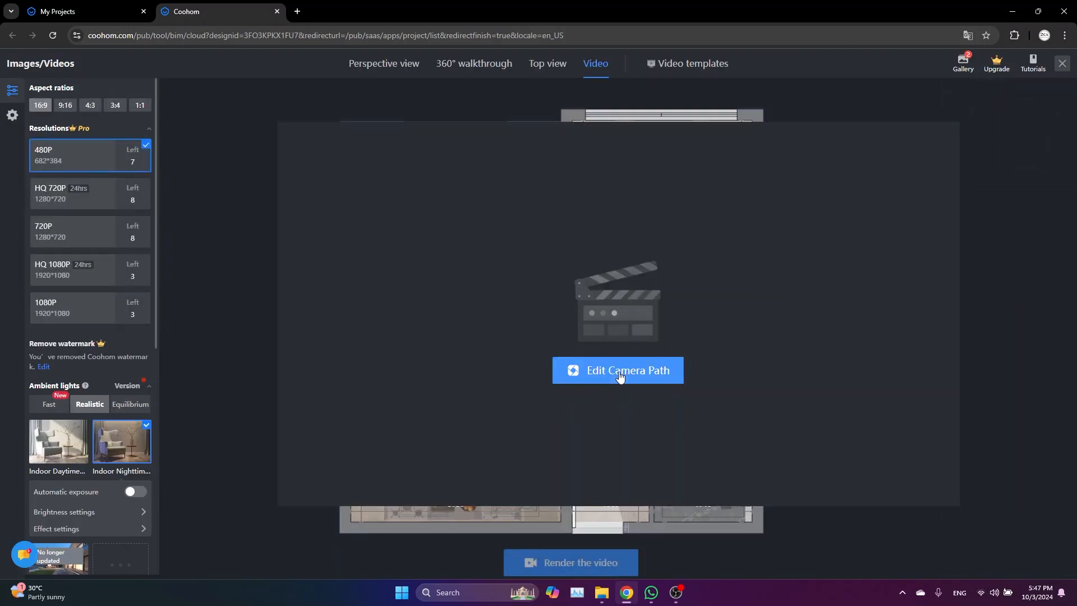
left_click(617, 370)
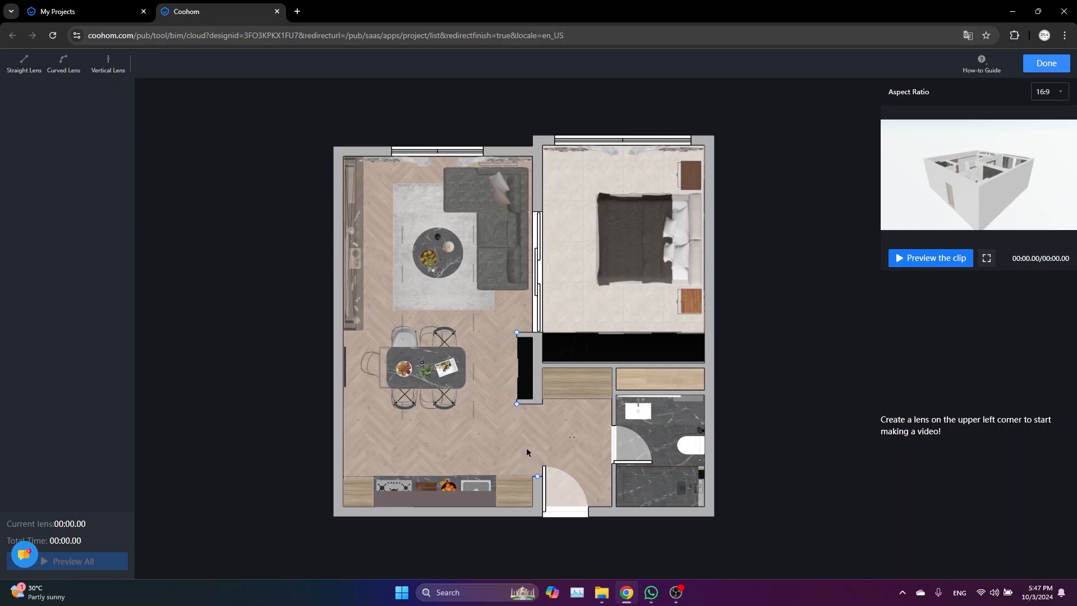
mouse_move(494, 429)
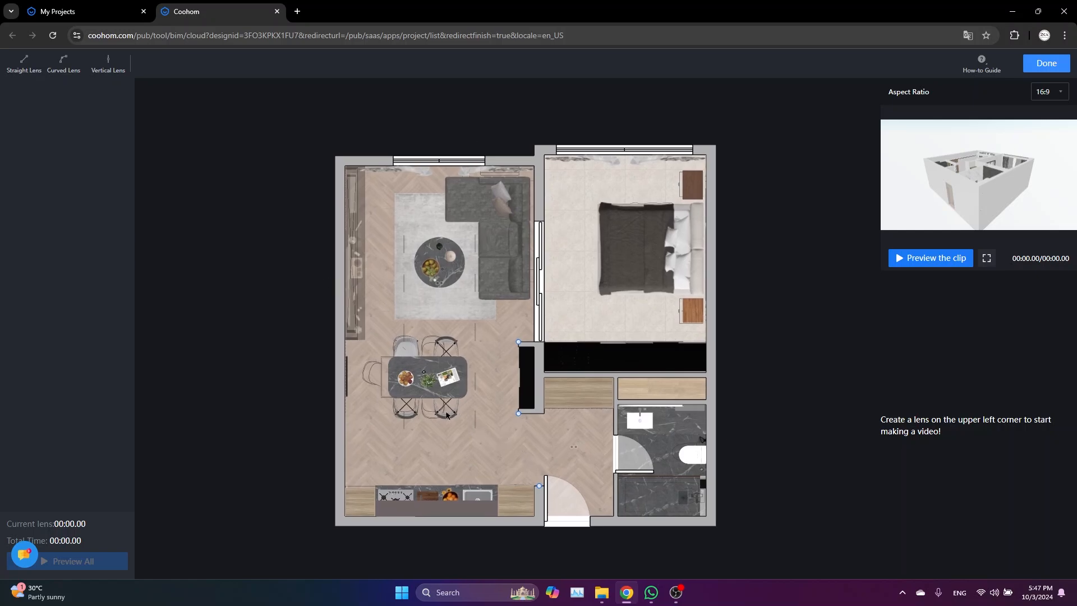
mouse_move(82, 93)
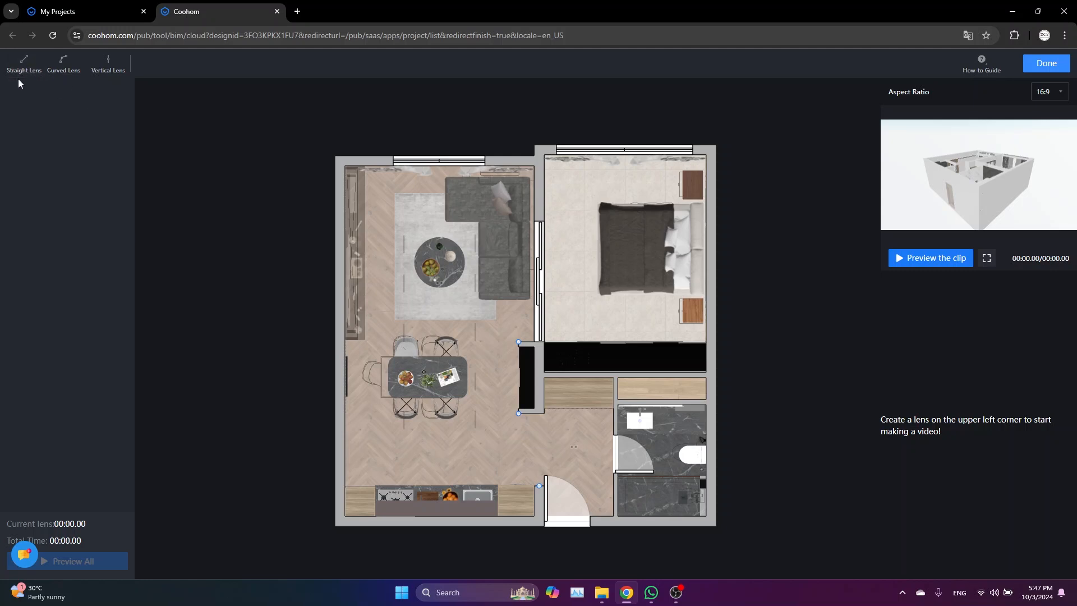
mouse_move(107, 65)
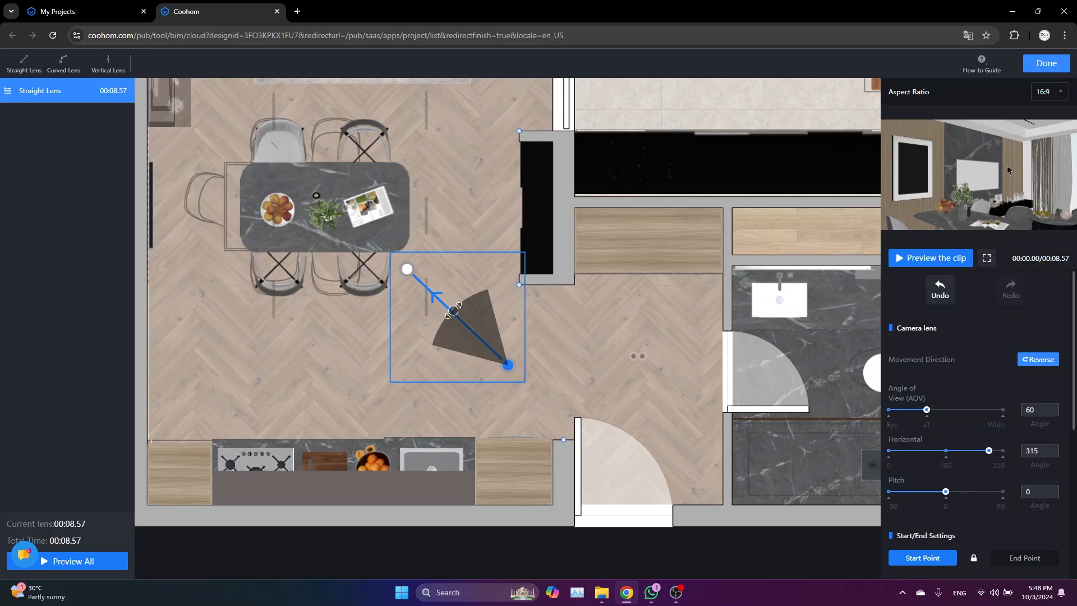
mouse_move(960, 205)
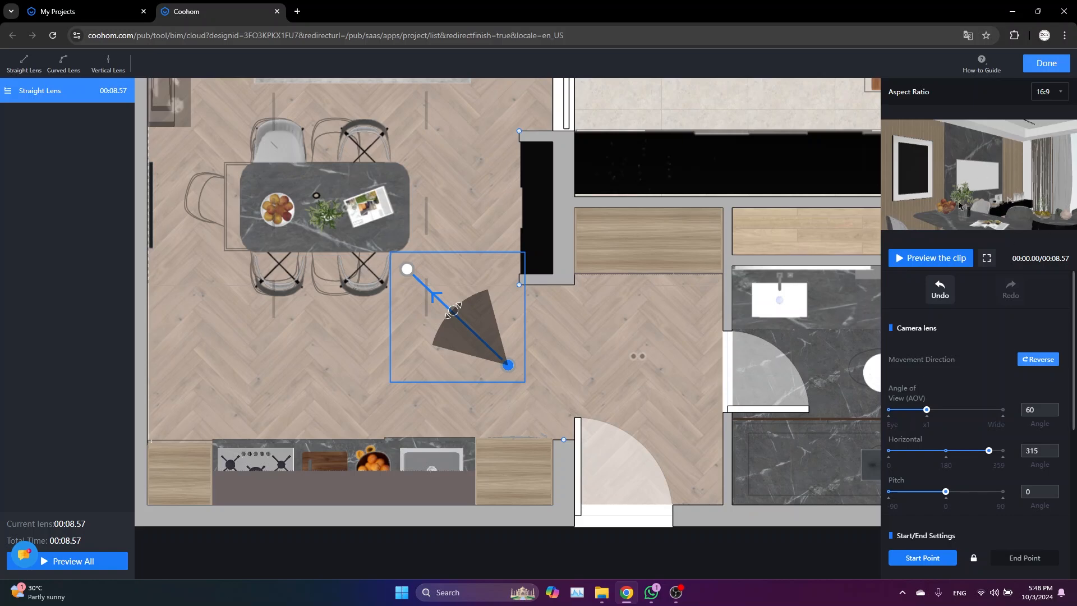
mouse_move(924, 111)
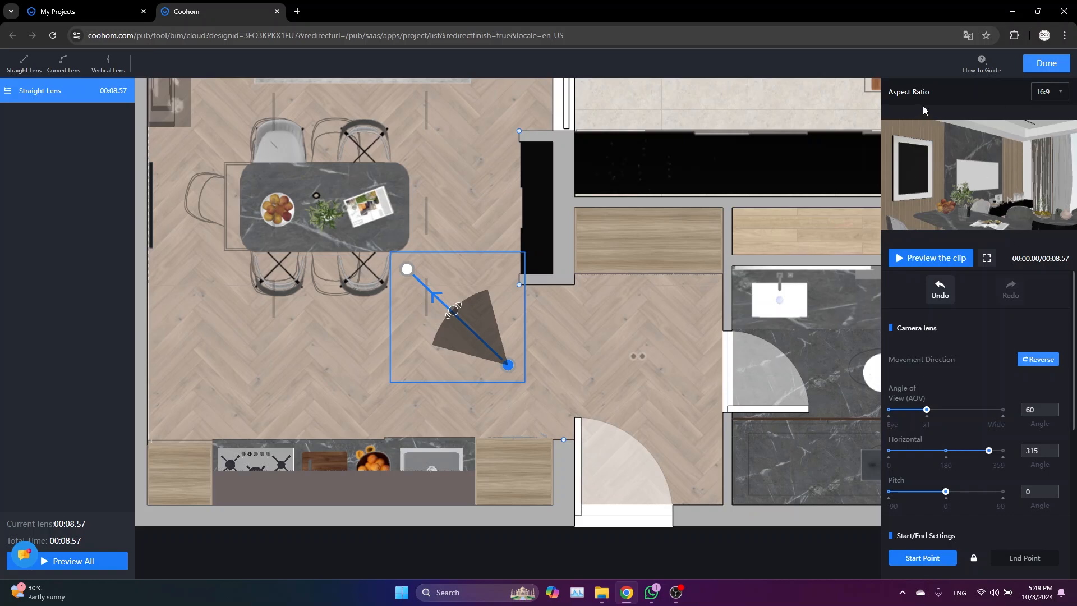
Step: Set the aspect ratio to vertical 9:16 and preview the straight clip full screen
left_click(1047, 91)
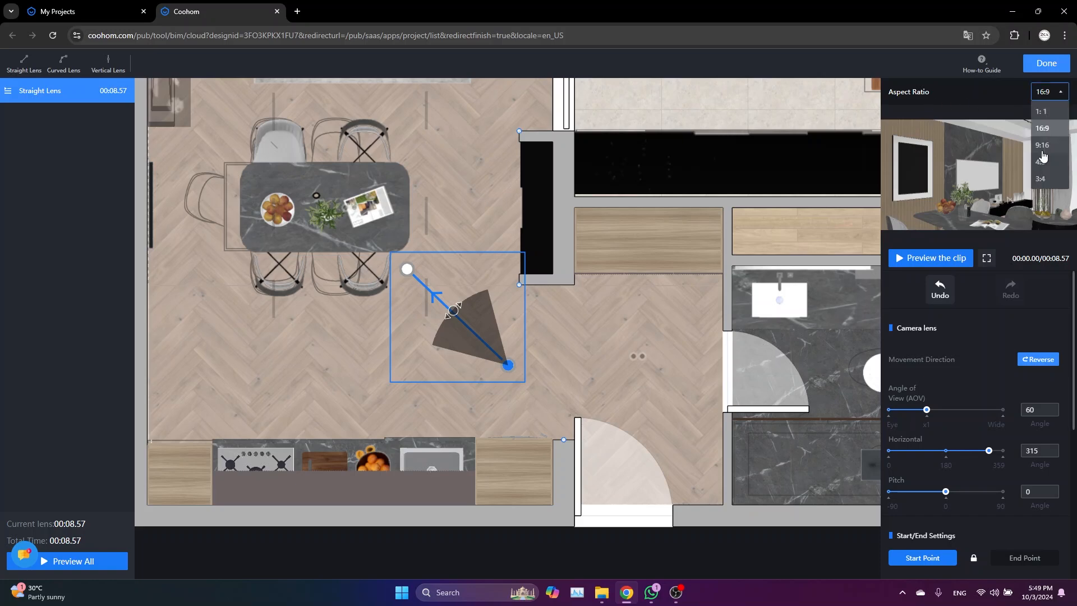
left_click(1042, 144)
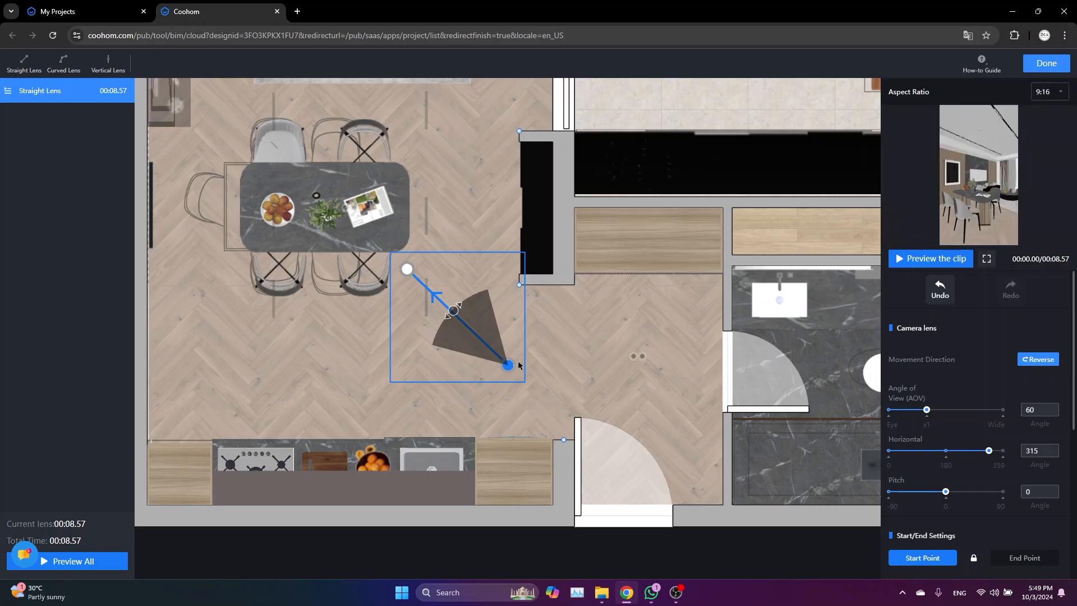
mouse_move(536, 360)
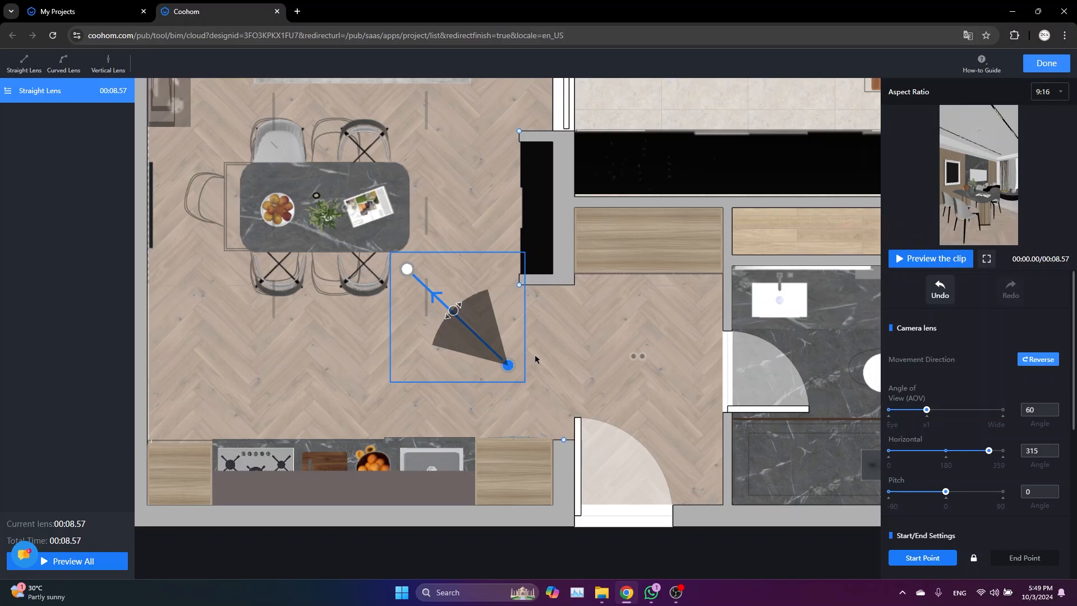
mouse_move(918, 264)
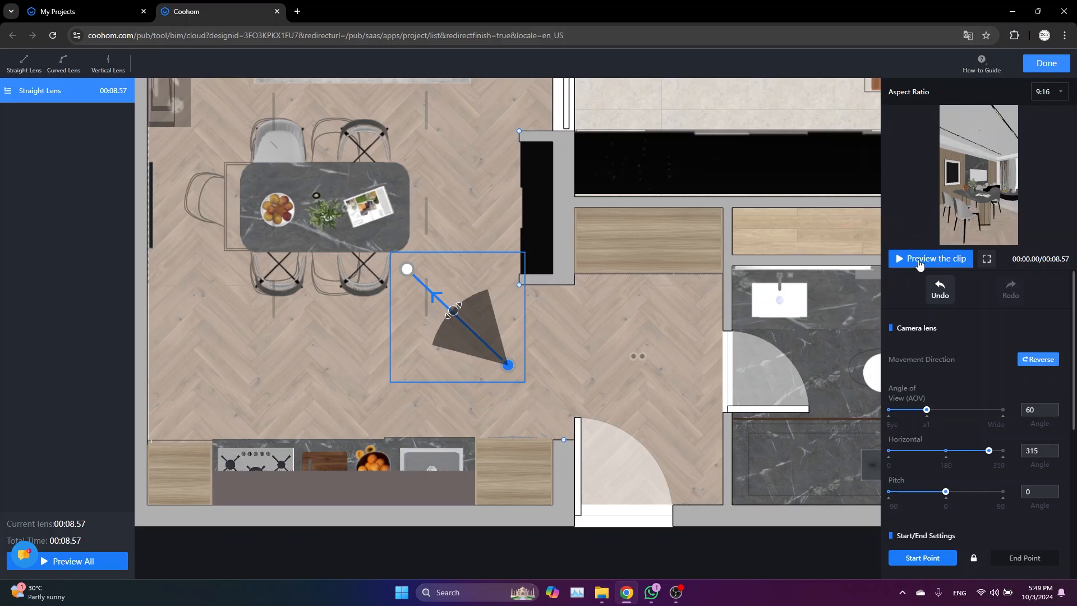
left_click(930, 258)
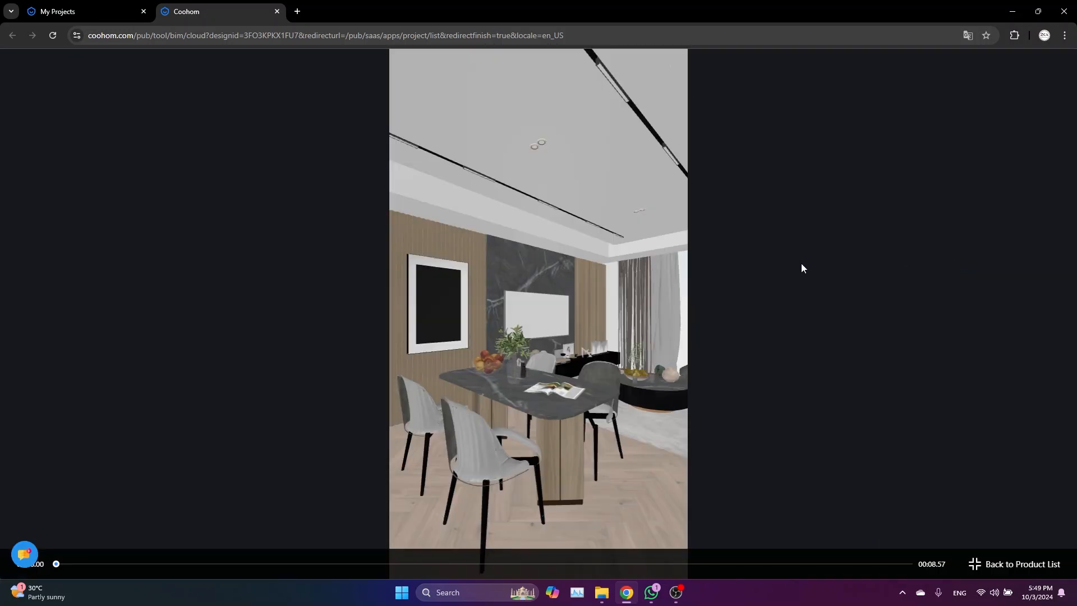
Step: Leave the full-screen preview to narrow the straight lens's view angle to 46 degrees
left_click(537, 315)
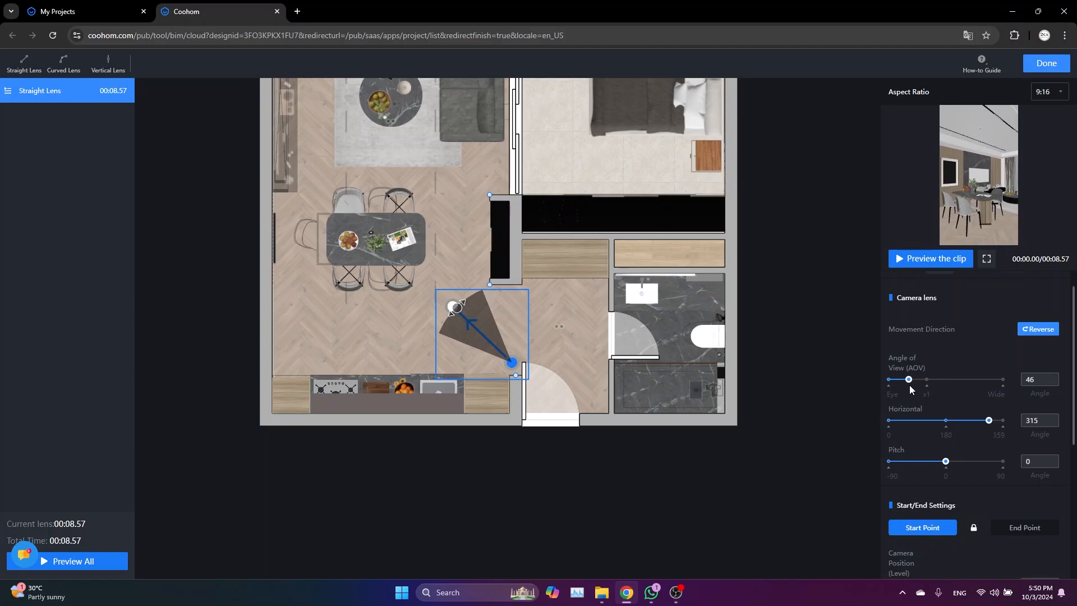
Step: Set the view angle to 47 degrees, shorten the path to 5.87 seconds, and preview it
left_click(908, 378)
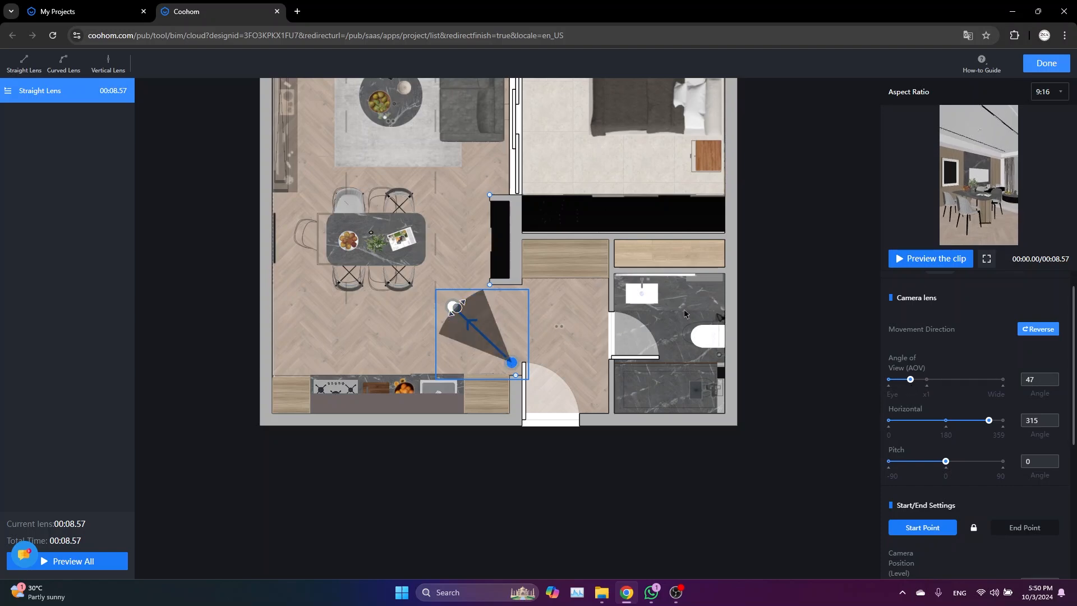
left_click(930, 258)
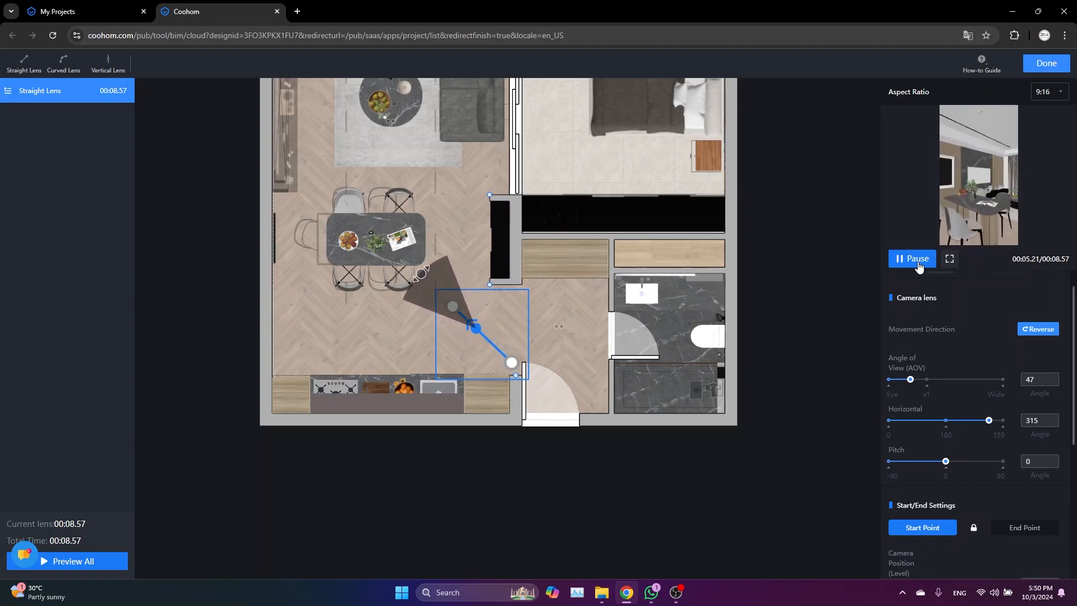
left_click(911, 258)
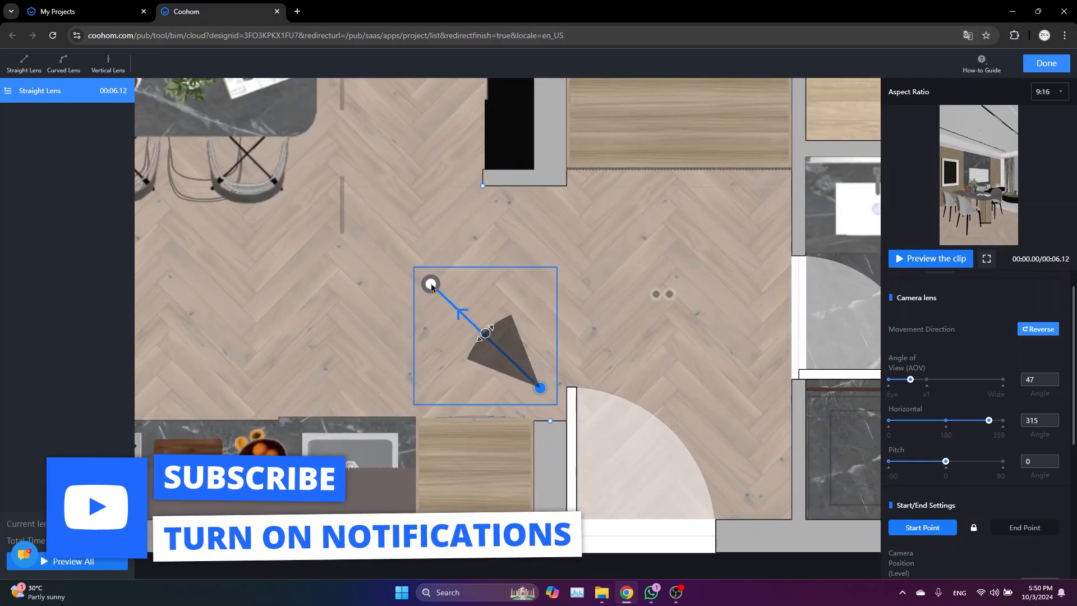
left_click(930, 258)
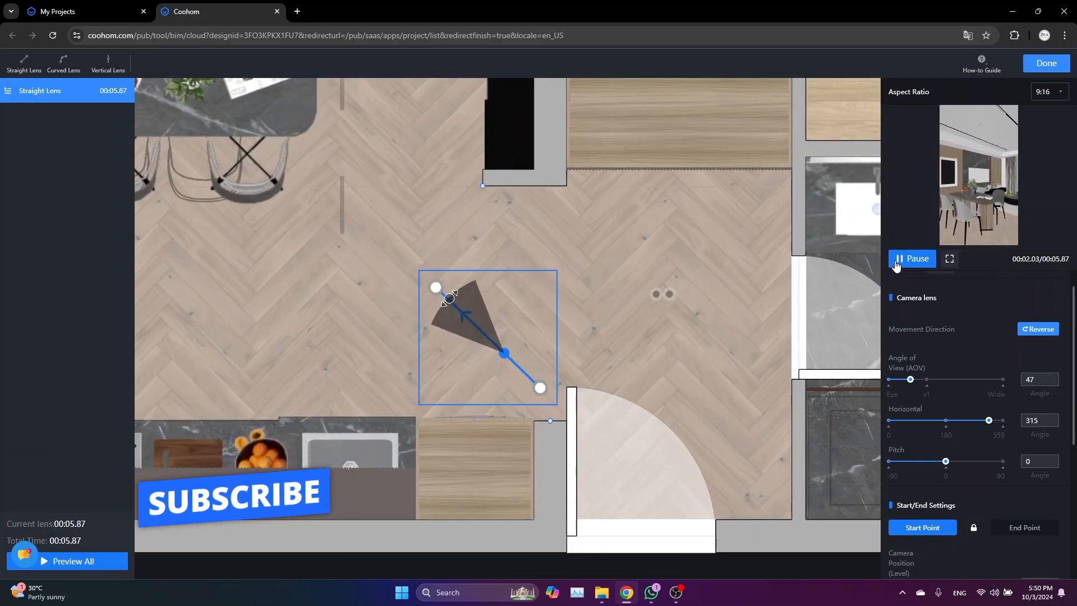
left_click(910, 258)
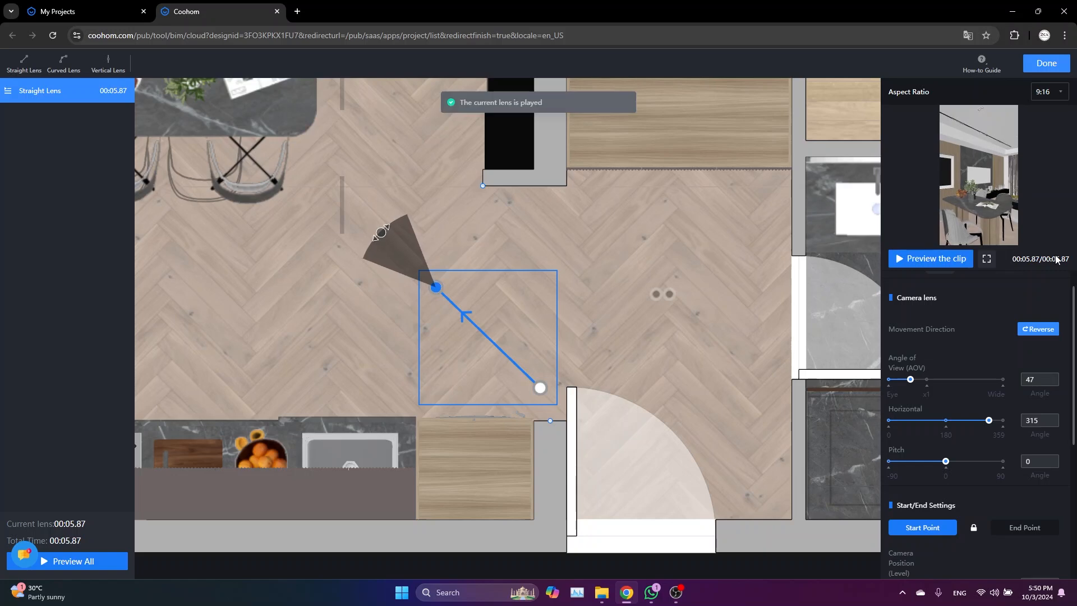
Step: Speed the straight clip up to 1.5x (3.53 seconds) and preview the faster clip
scroll("down", 3)
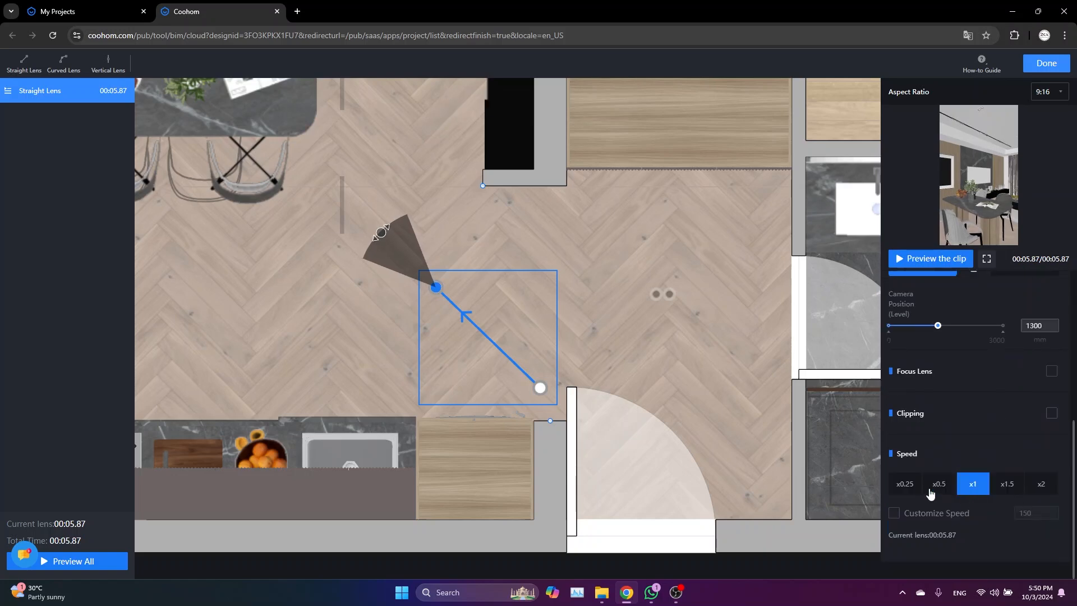
left_click(1007, 483)
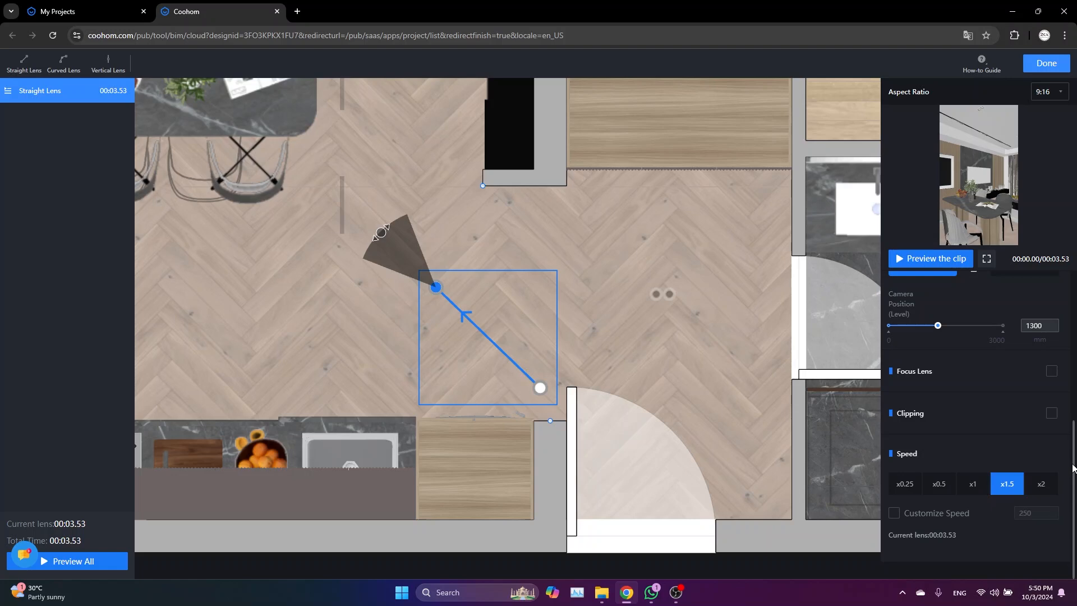
mouse_move(1011, 498)
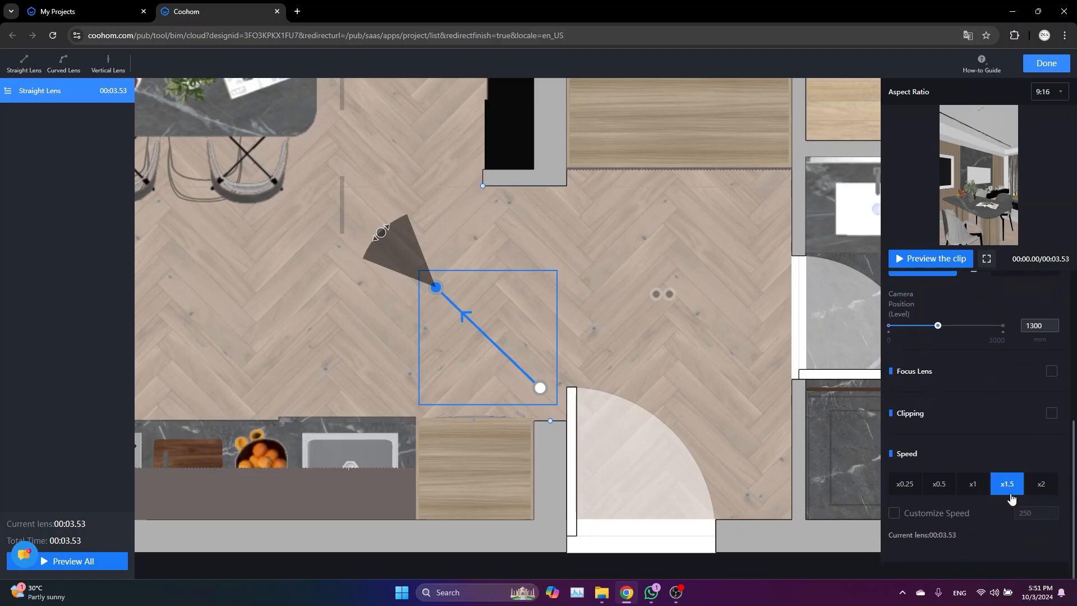
mouse_move(930, 258)
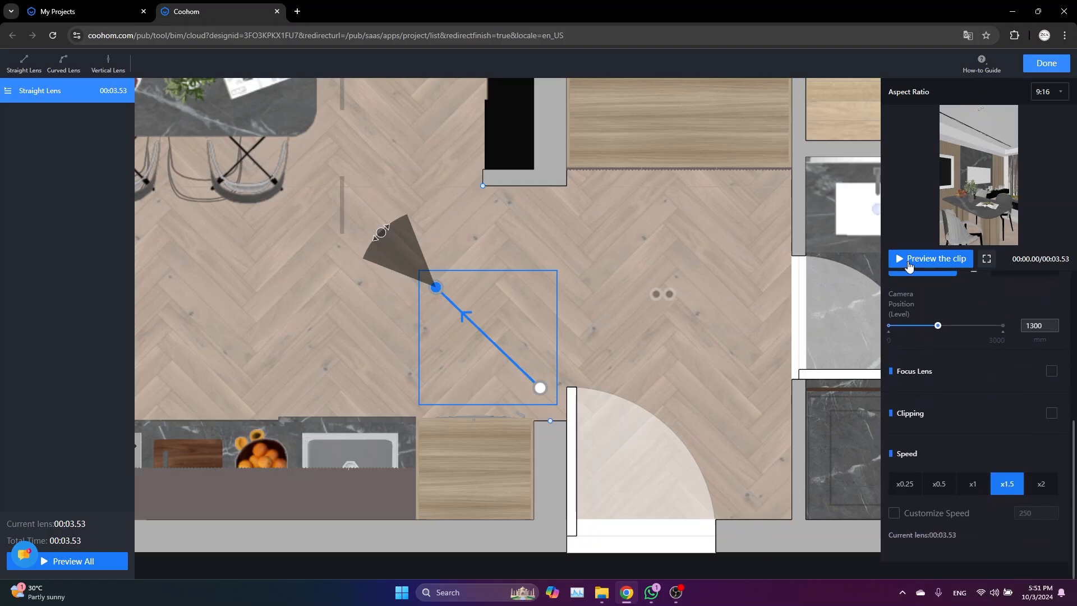
left_click(929, 258)
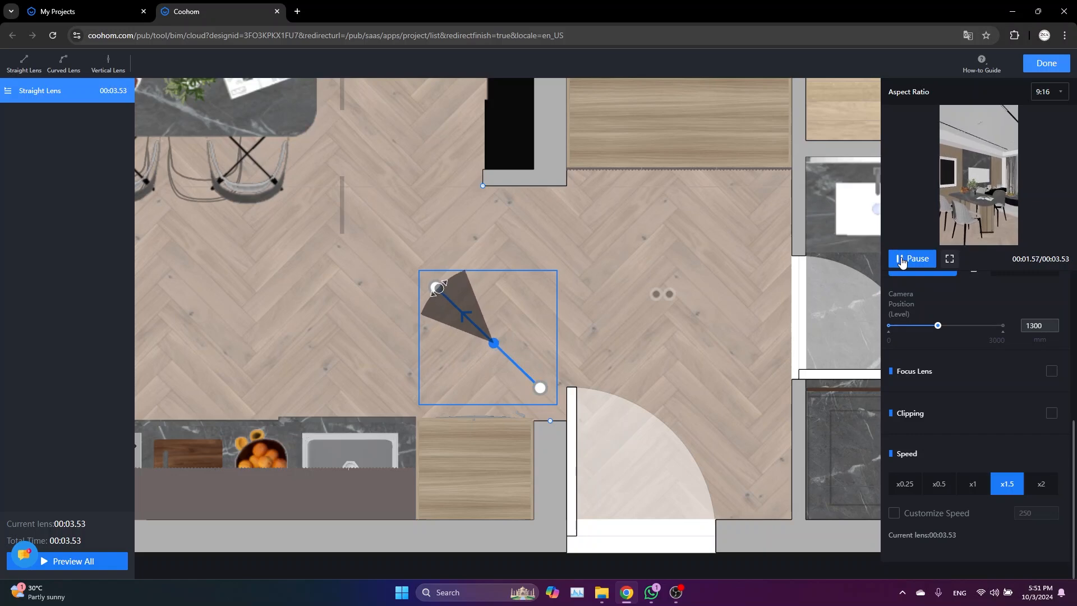
left_click(911, 259)
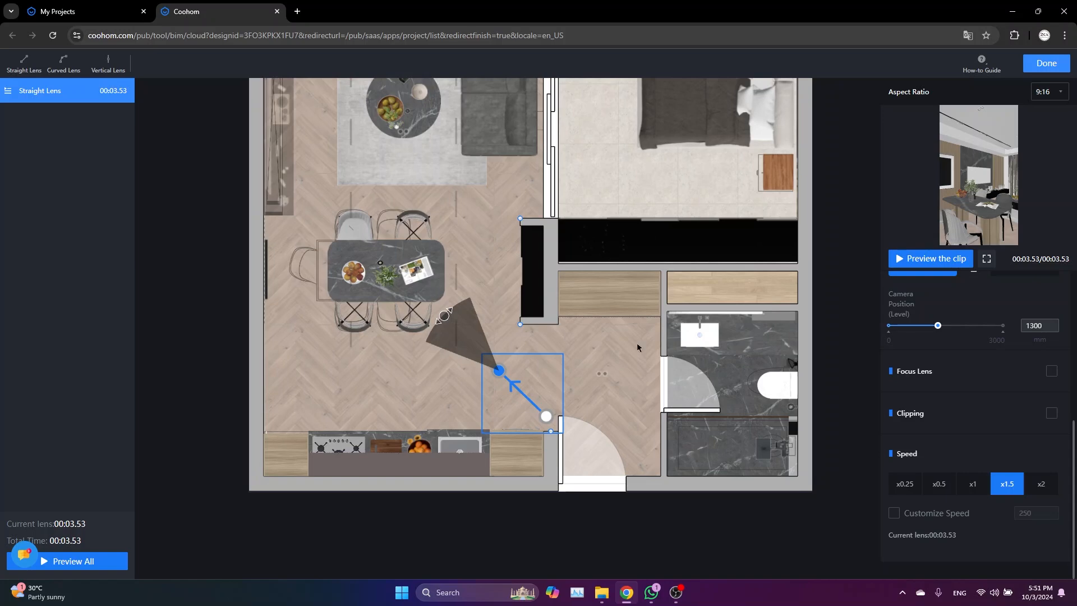
mouse_move(591, 316)
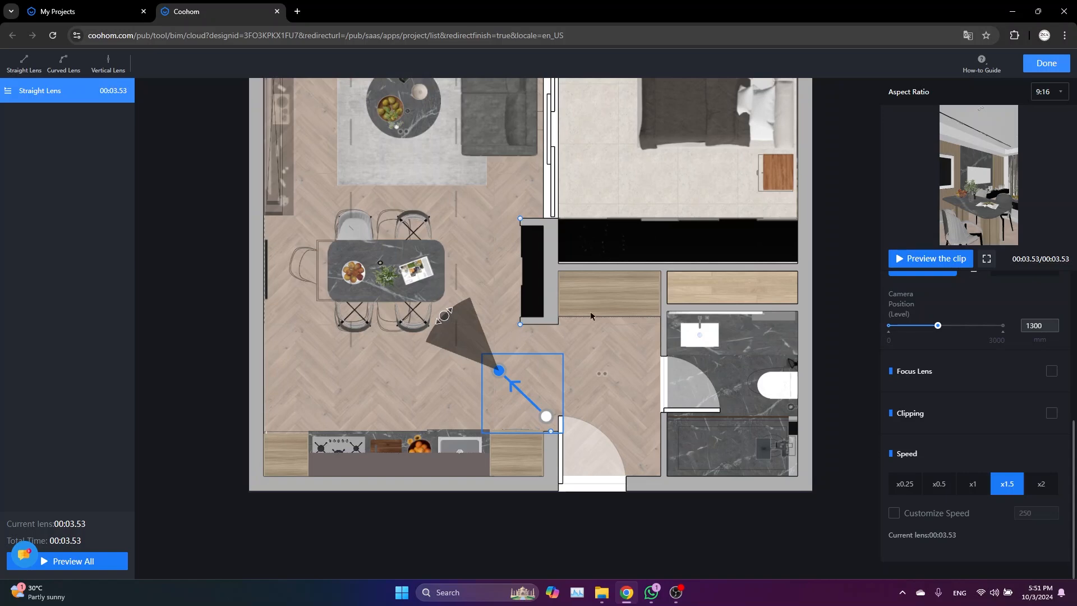
mouse_move(1056, 246)
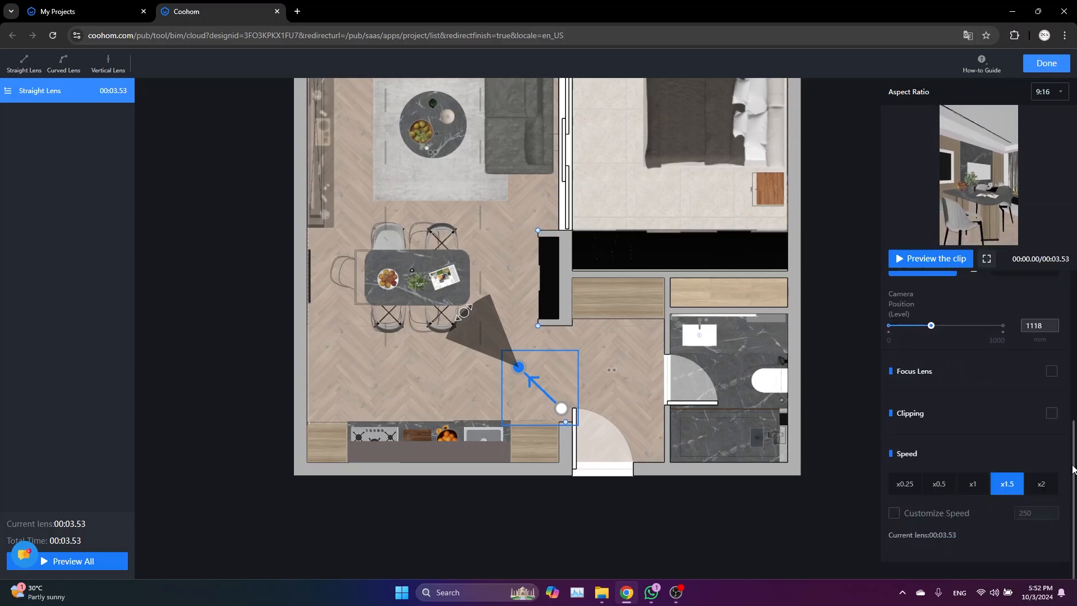
Step: Lower the straight lens's camera level from 1300 to 1118 mm
left_click(893, 513)
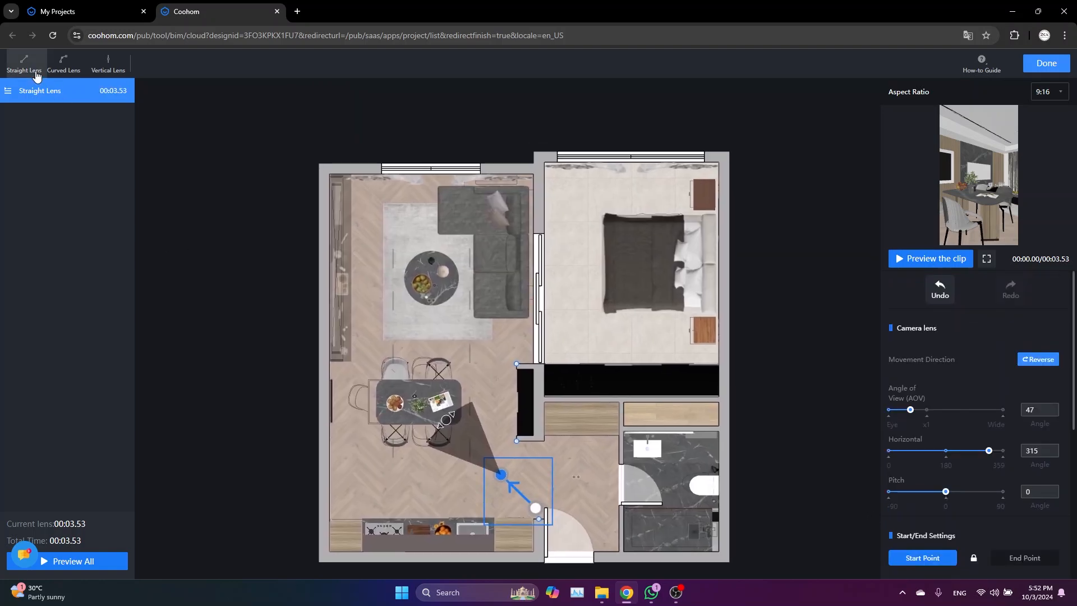
Step: Add a second straight lens across the bedroom, preview it, and trim it to 4.5 seconds
left_click(41, 89)
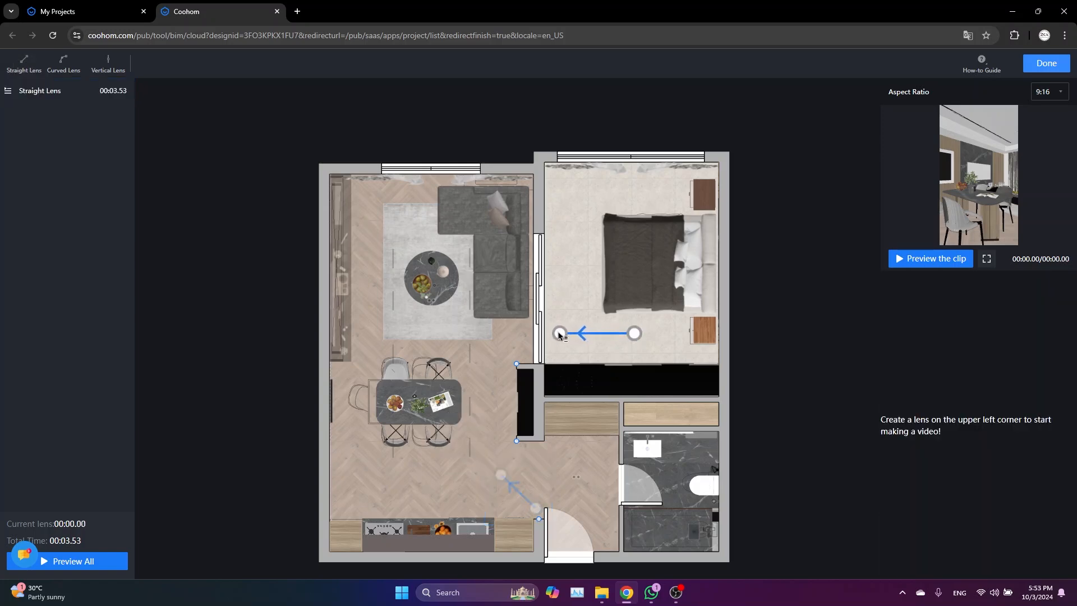
left_click(634, 333)
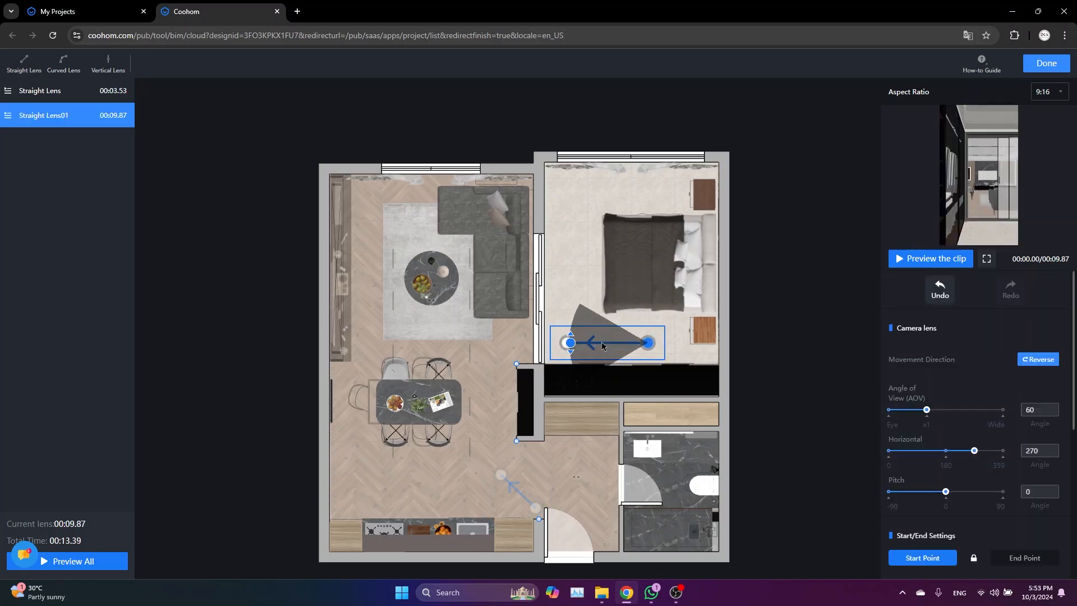
left_click(928, 258)
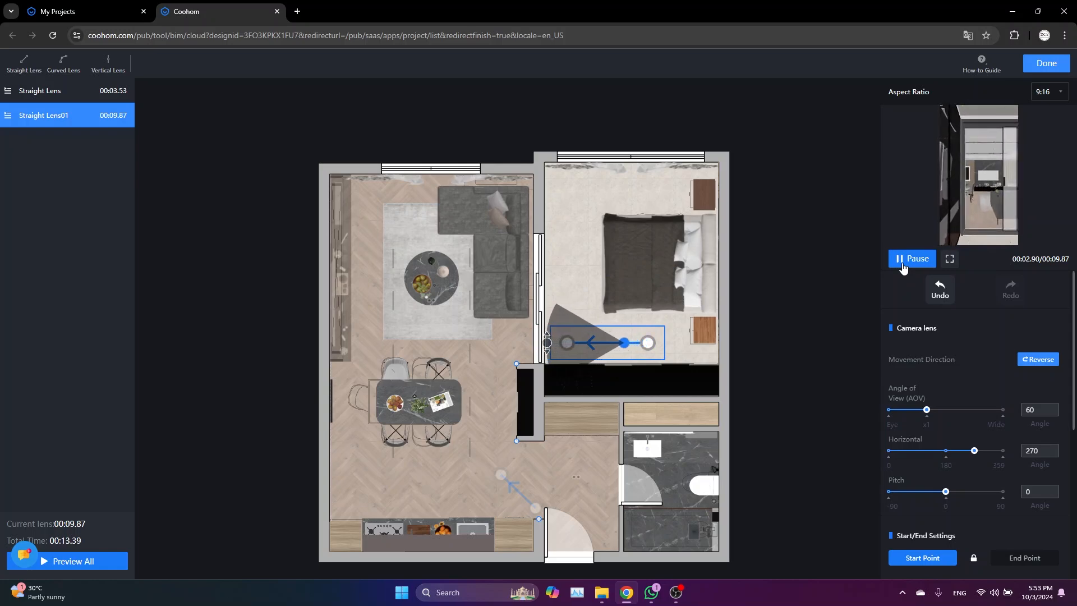
left_click(911, 258)
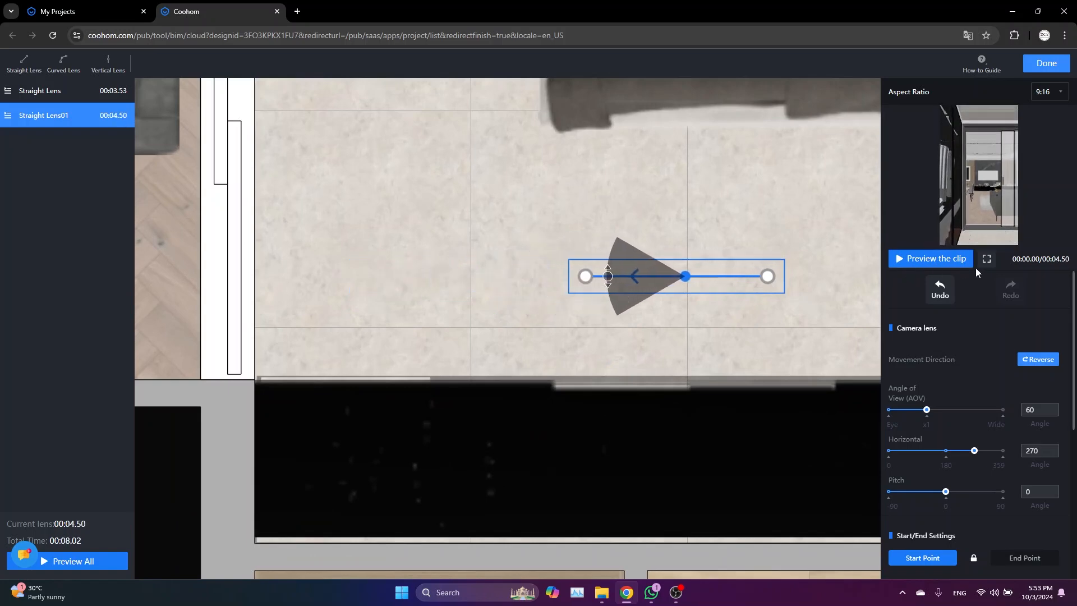
Step: Run the bedroom clip at 1.5x for 3.32 seconds and preview the adjusted path
left_click(1006, 483)
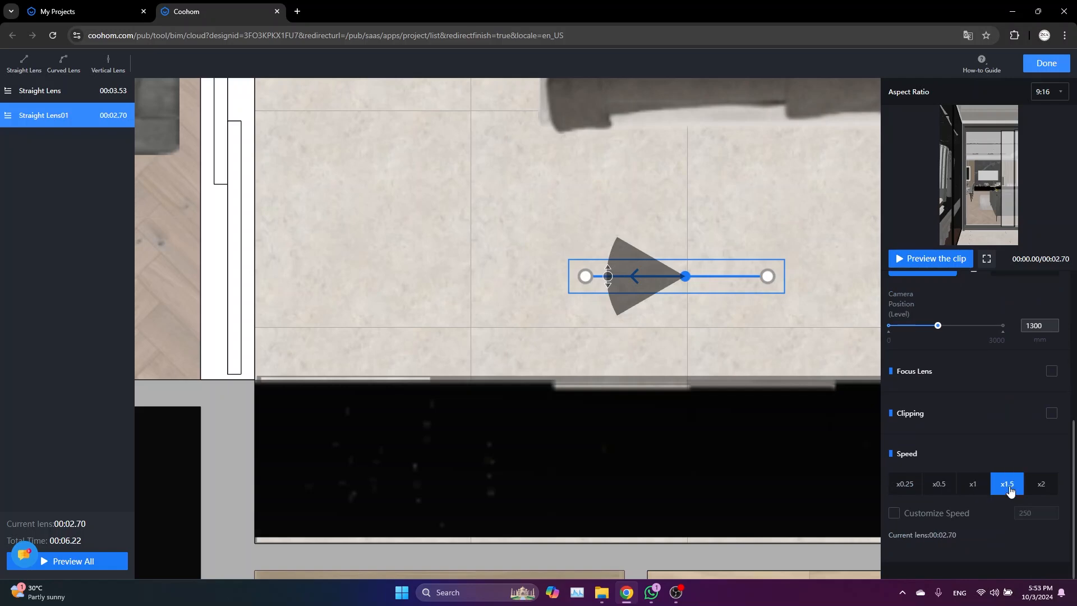
mouse_move(584, 280)
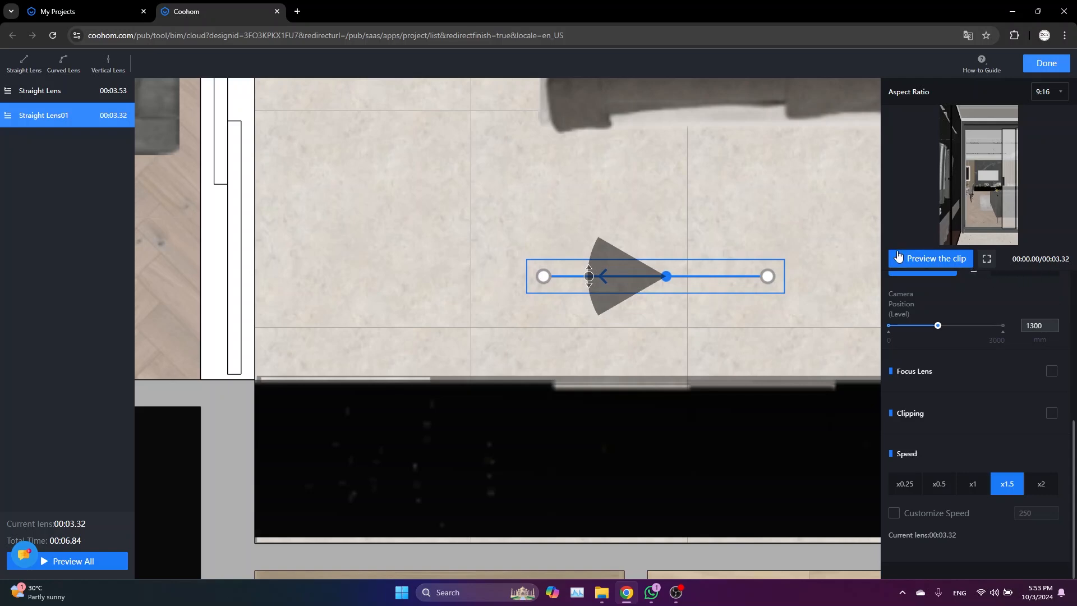
left_click(929, 258)
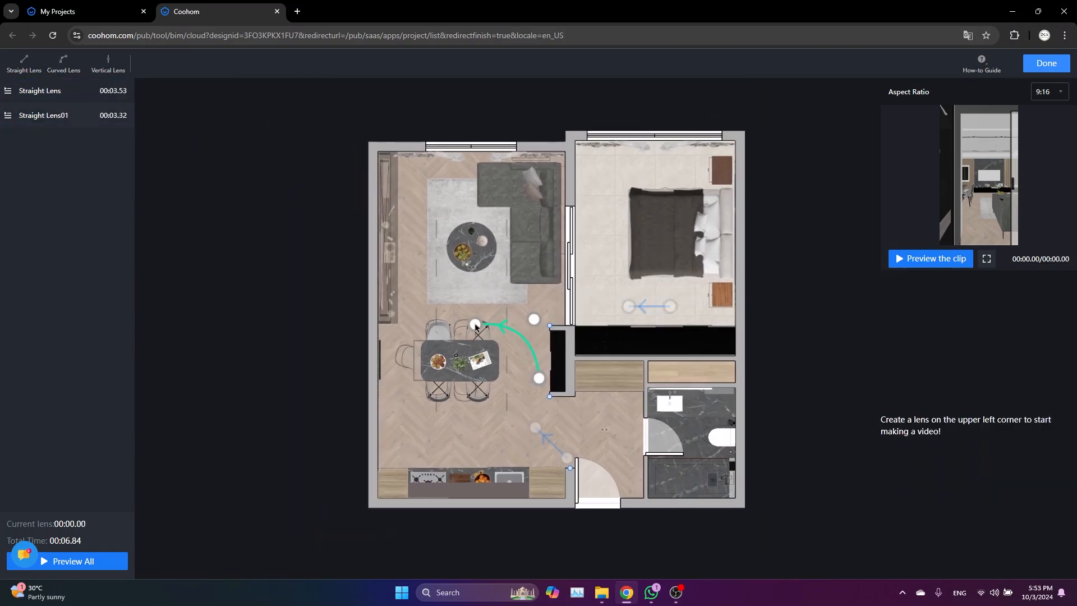
Step: Draw a curved lens arcing past the dining table and preview the new clip
left_click(61, 63)
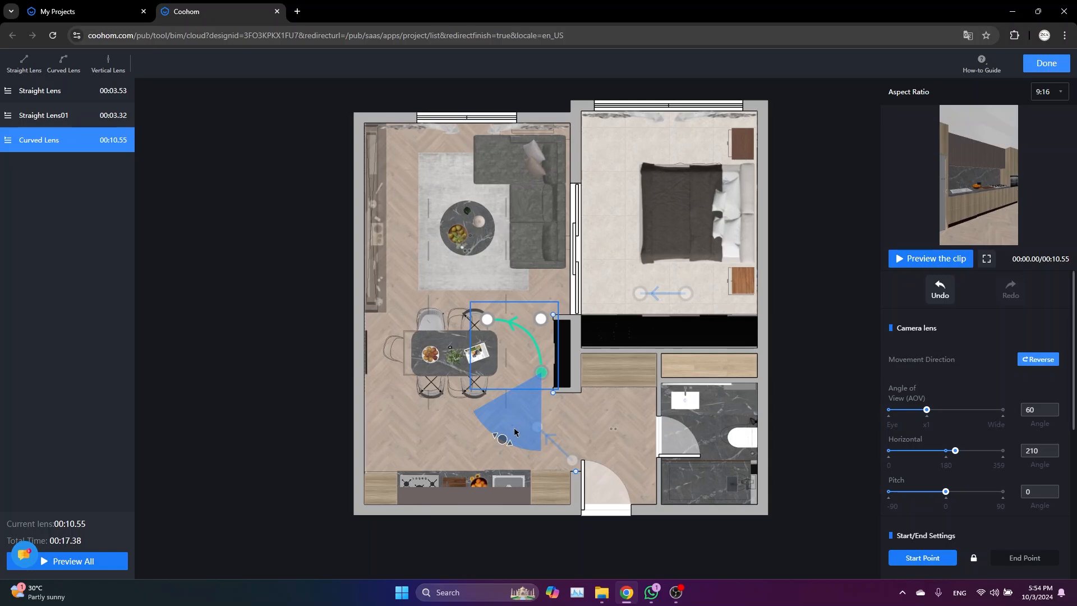
left_click(929, 259)
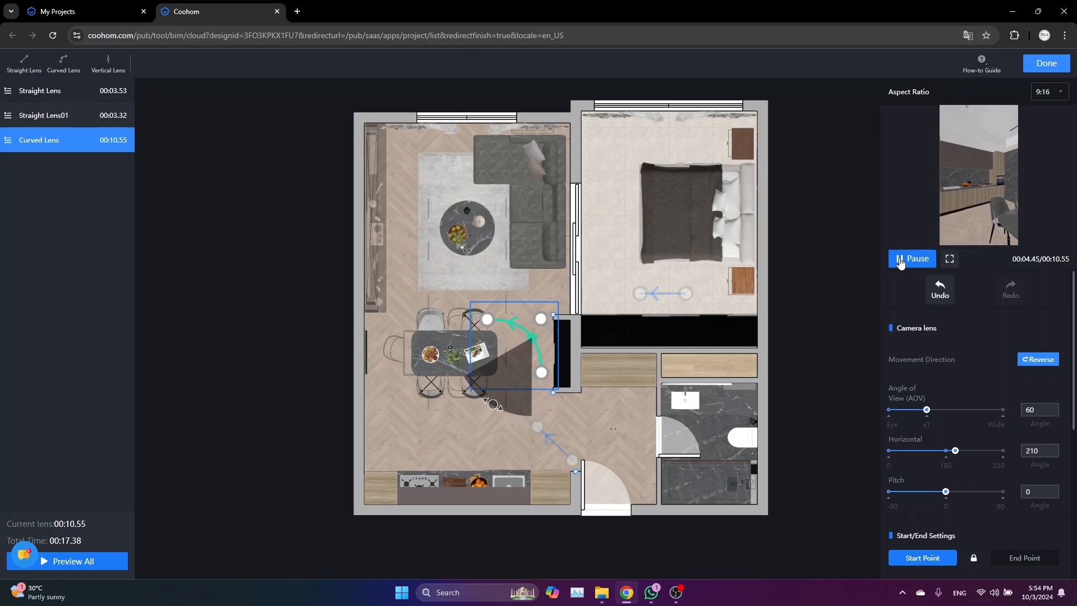
left_click(911, 258)
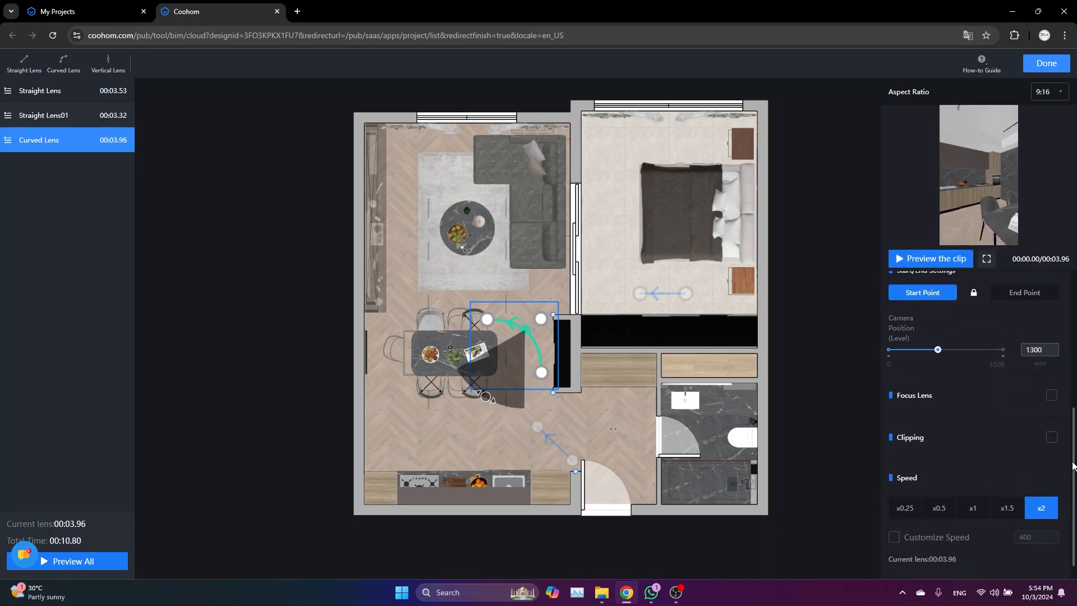
Step: Set the curved clip to 2x speed, nudge its path up, and preview the 3.59-second result
left_click(930, 258)
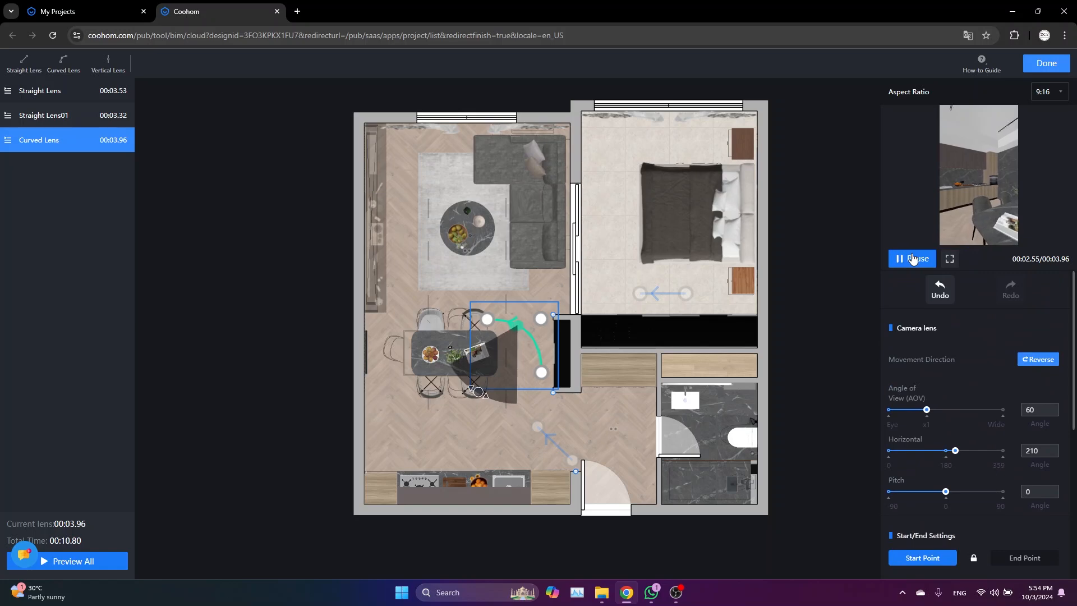
left_click(912, 258)
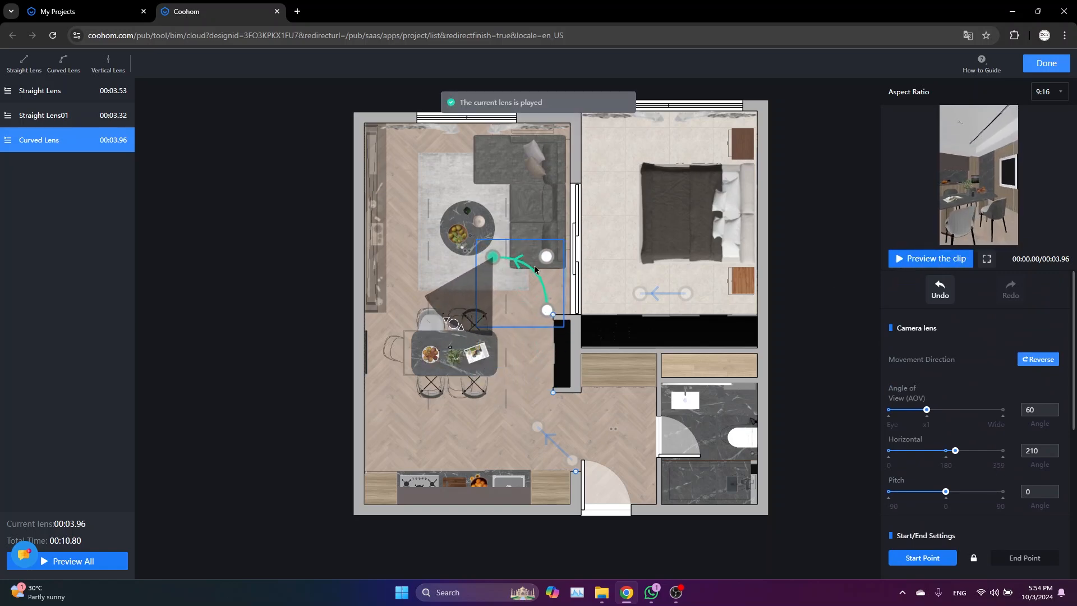
left_click(929, 258)
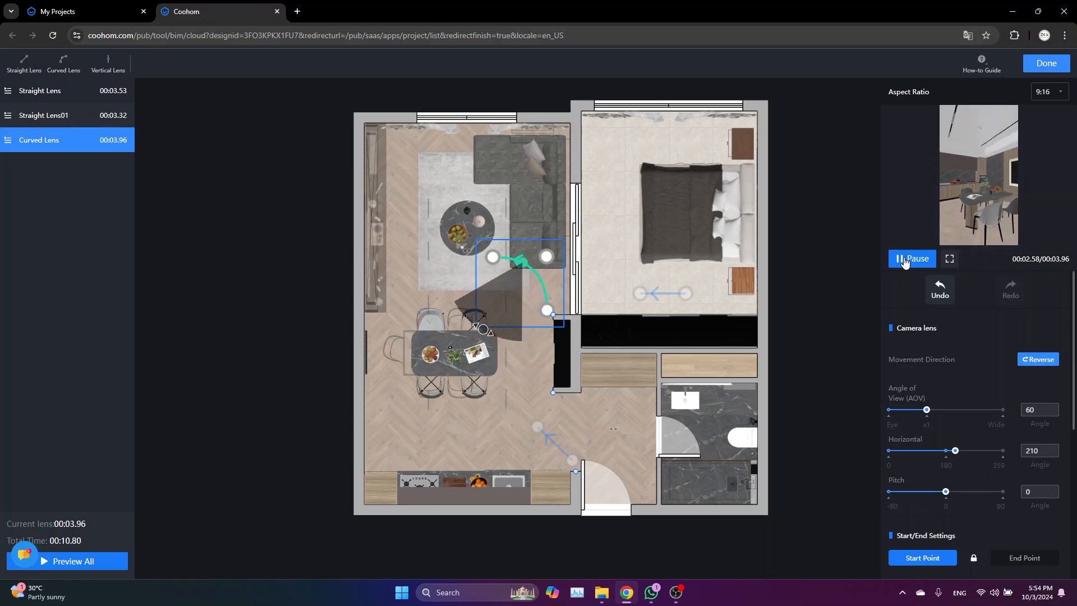
left_click(911, 258)
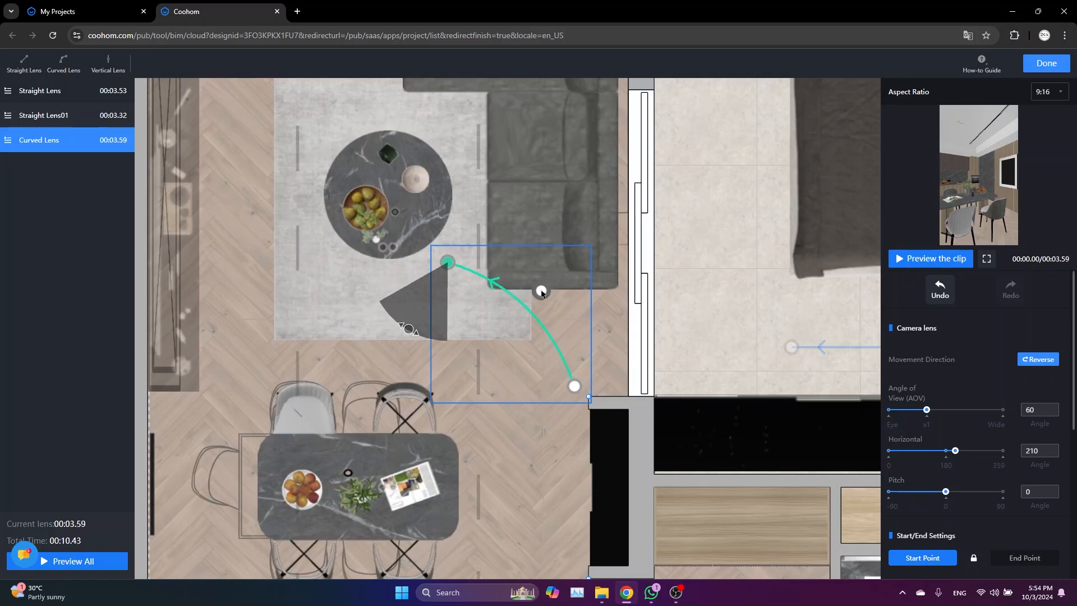
Step: Reshape the curved path near the coffee table so the clip runs about 3.6 seconds
left_click(930, 258)
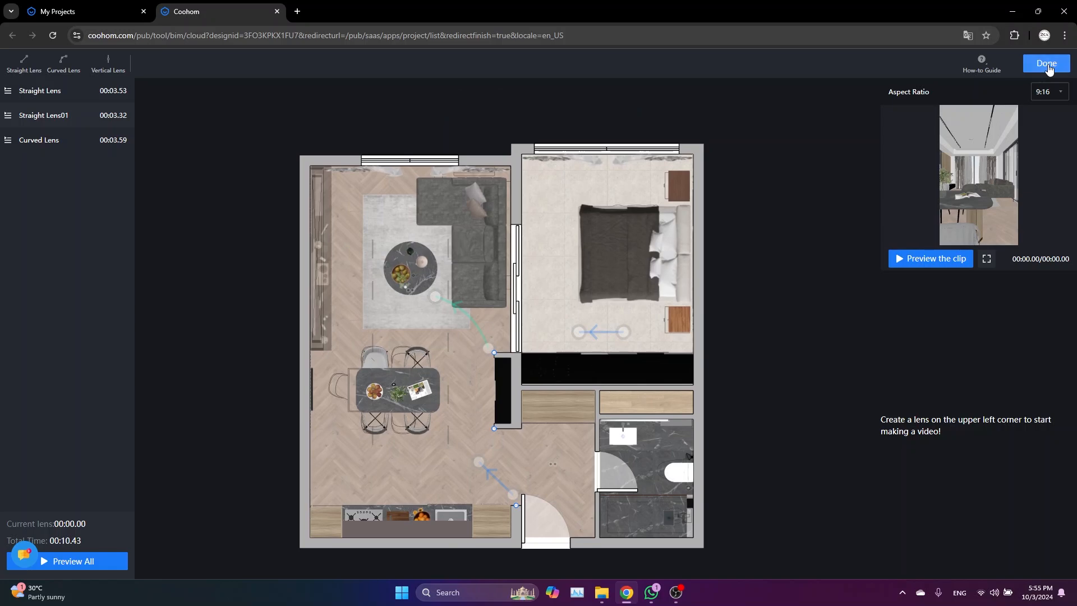
Step: Finish the camera path and choose HQ 1080P resolution for the vertical clip's render
left_click(1044, 63)
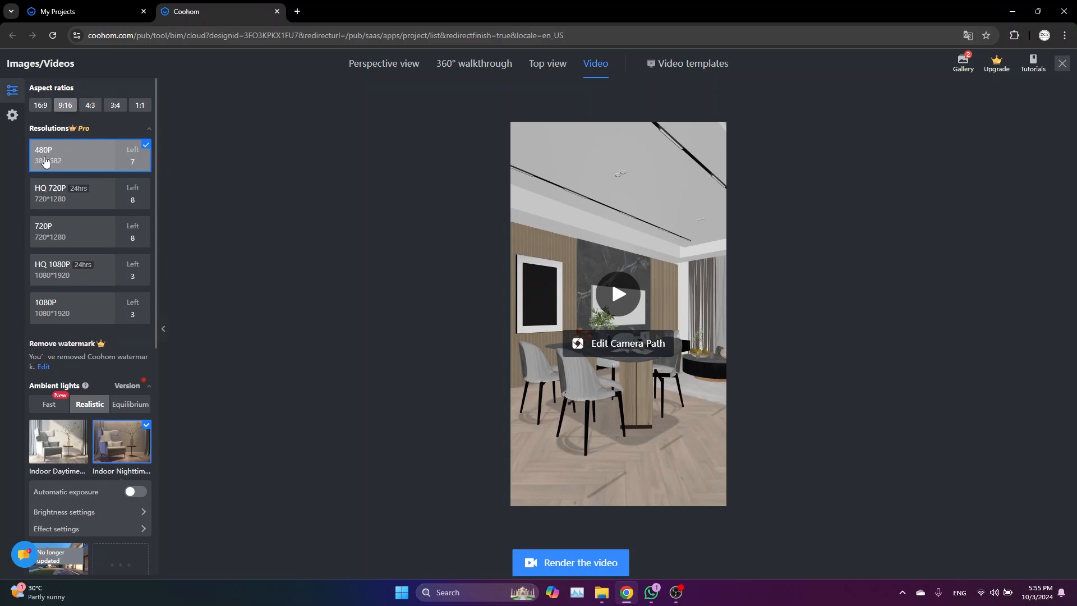
mouse_move(157, 193)
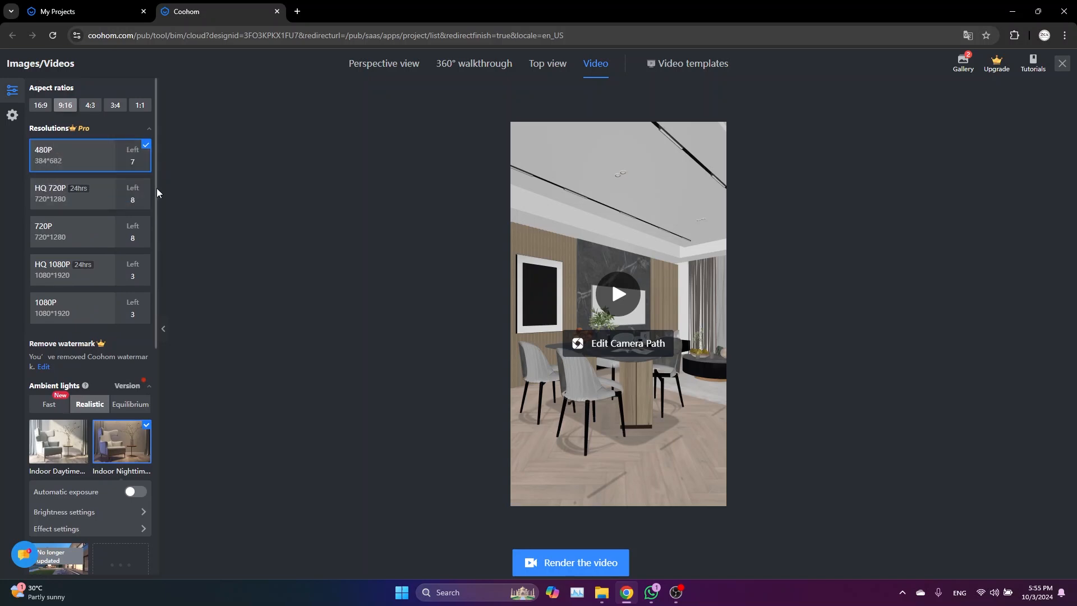
scroll("down", 3)
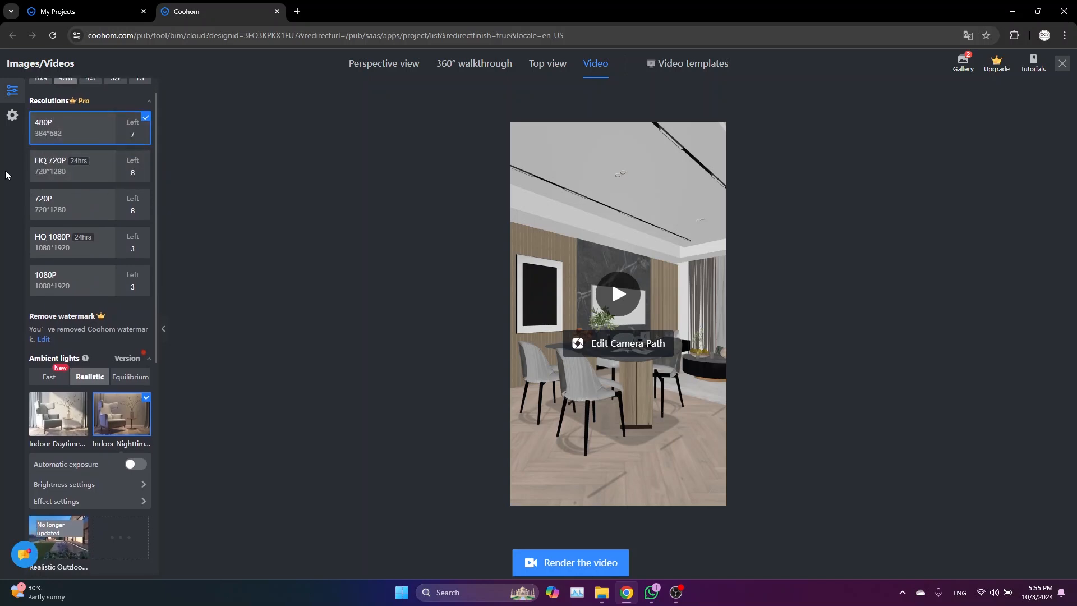
left_click(89, 242)
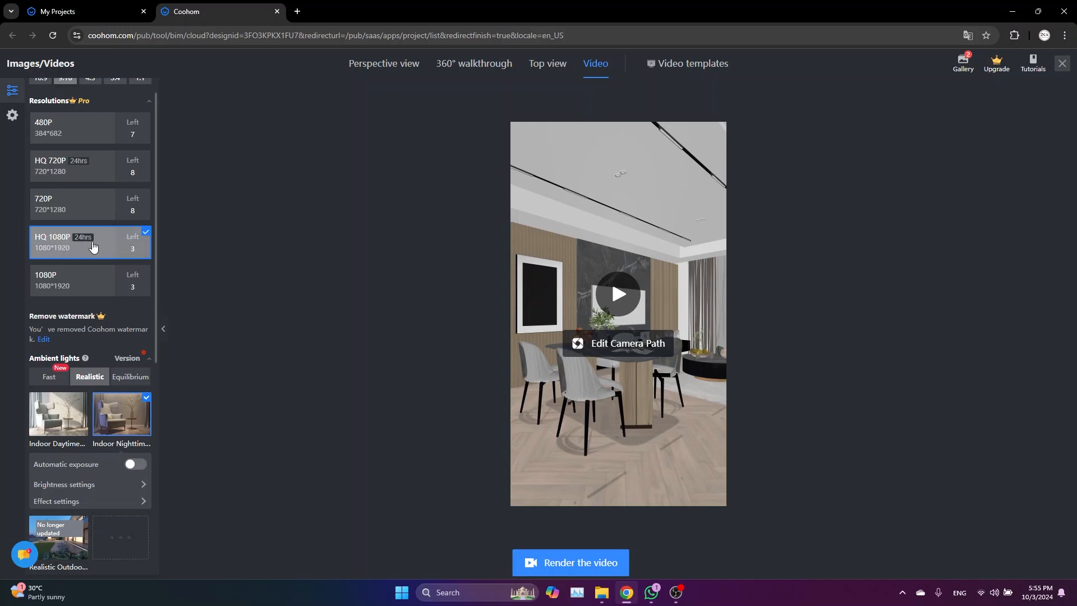
mouse_move(81, 237)
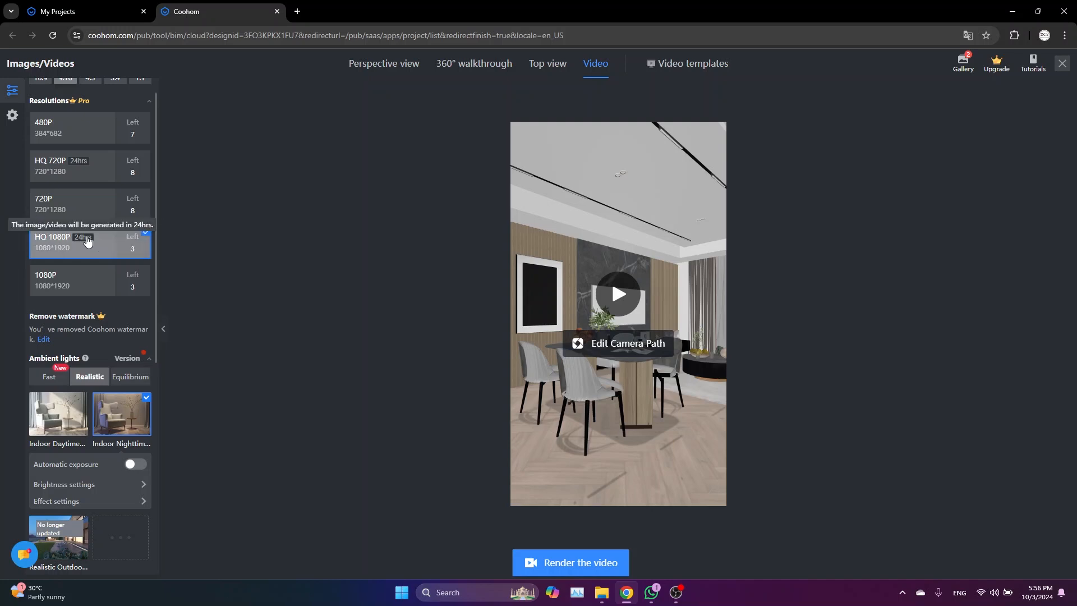
mouse_move(91, 244)
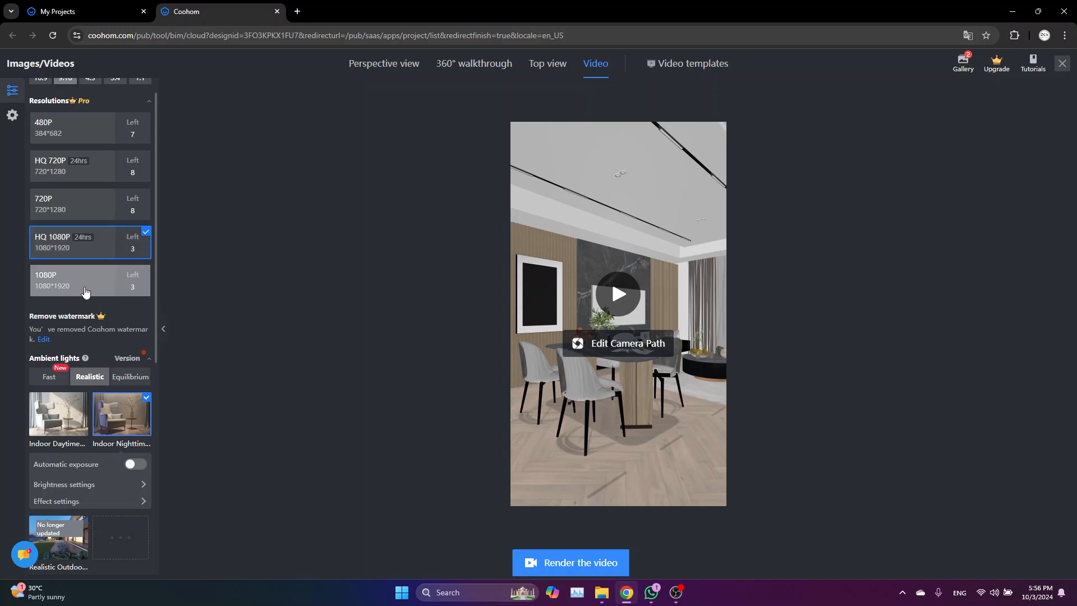
scroll("down", 3)
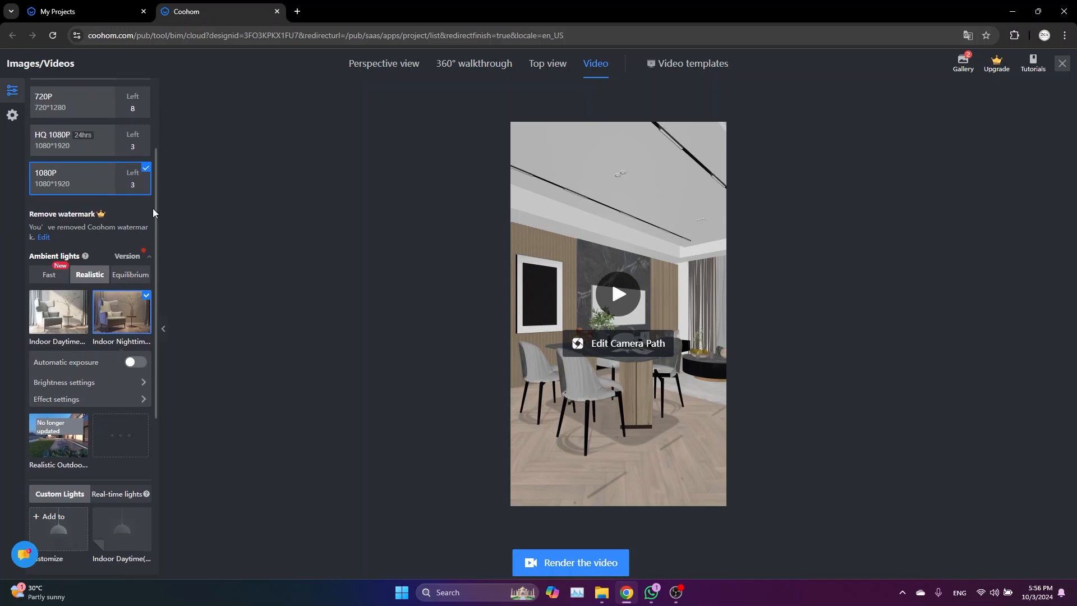
scroll("down", 3)
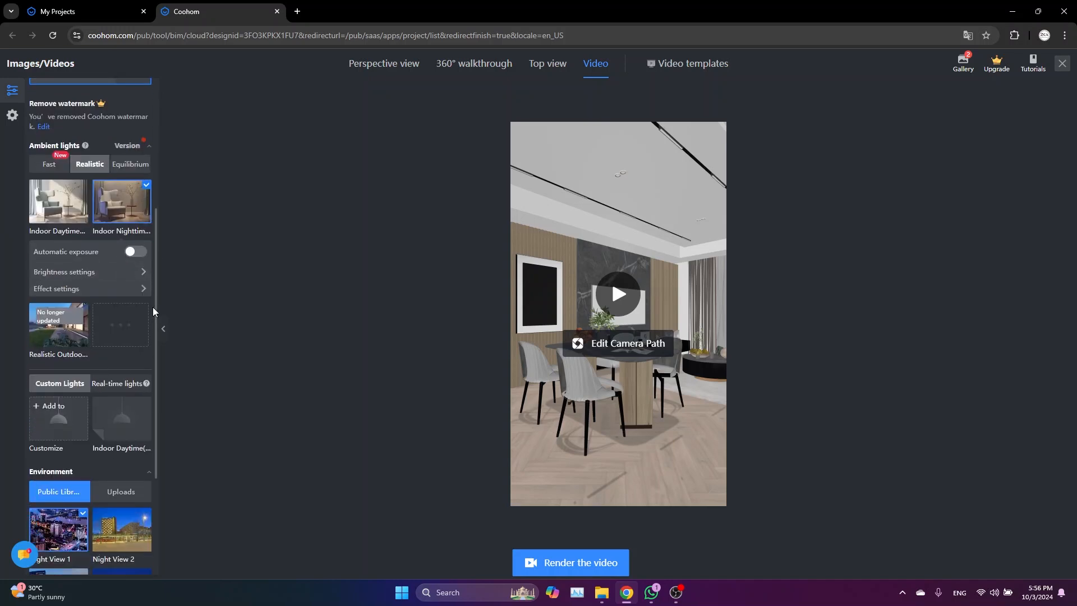
mouse_move(127, 276)
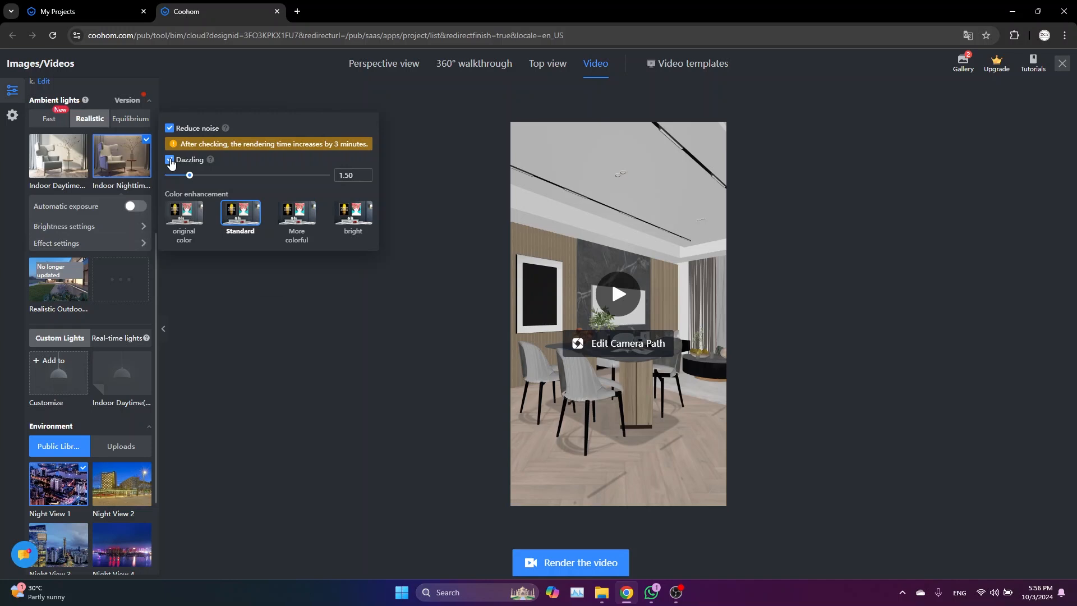
Step: Enable the Dazzling effect plus colour correction and complex-material rendering in Advanced settings
left_click(169, 128)
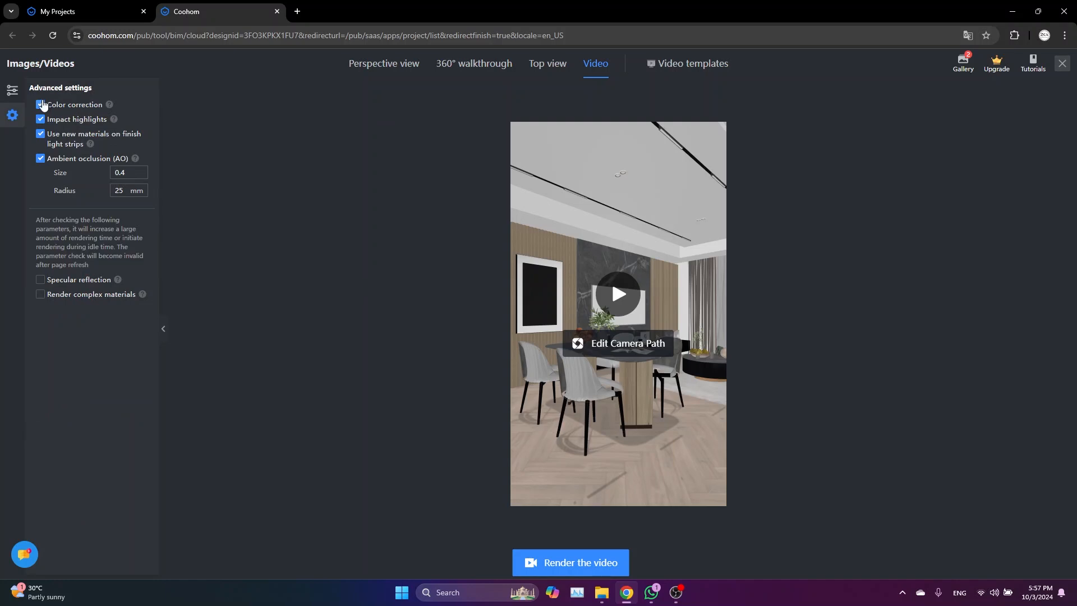
left_click(40, 282)
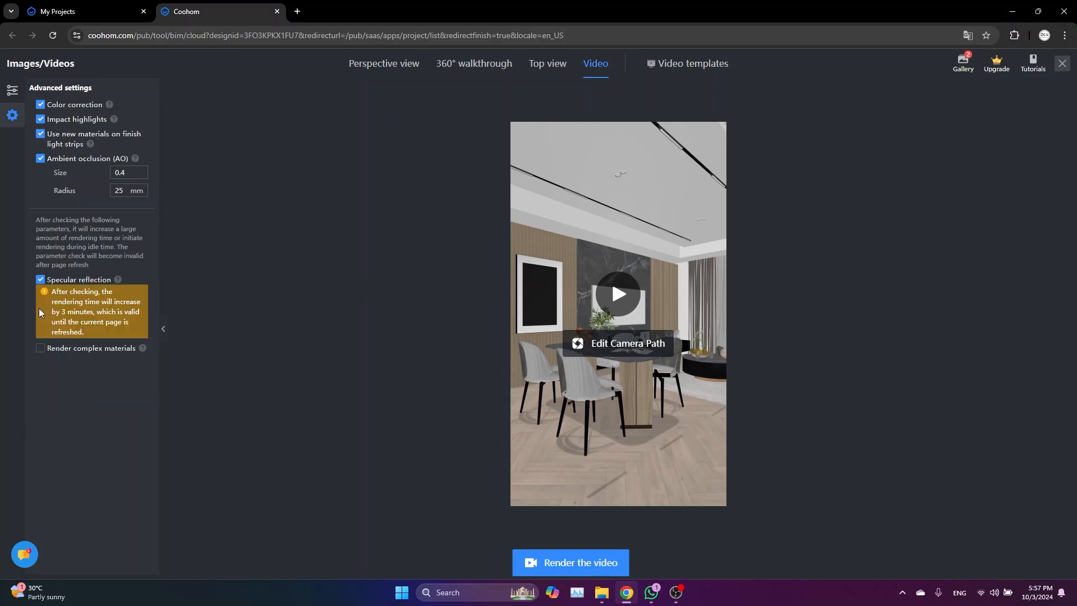
left_click(40, 350)
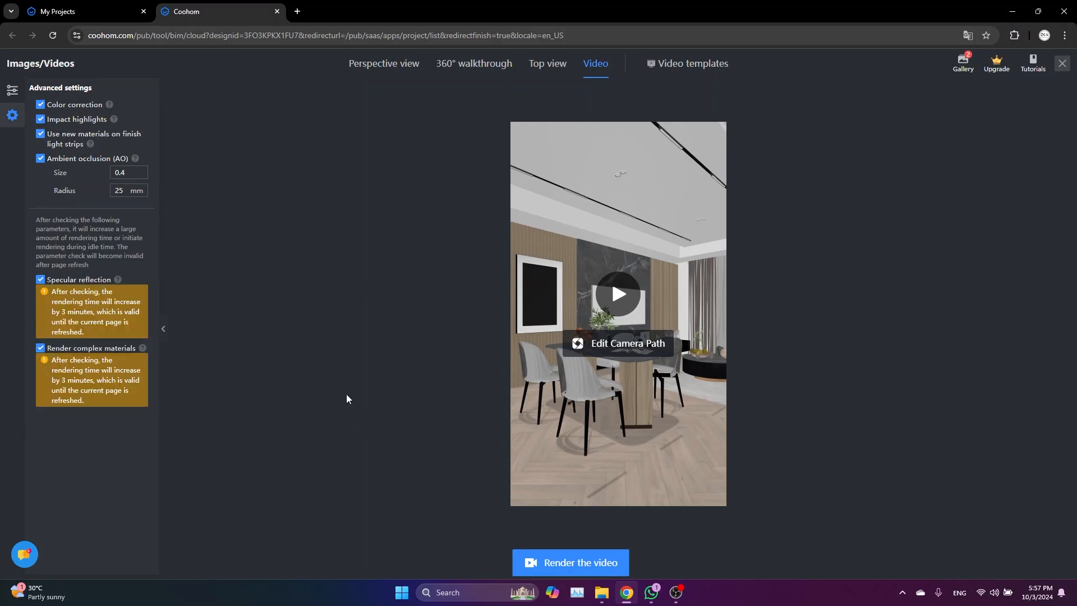